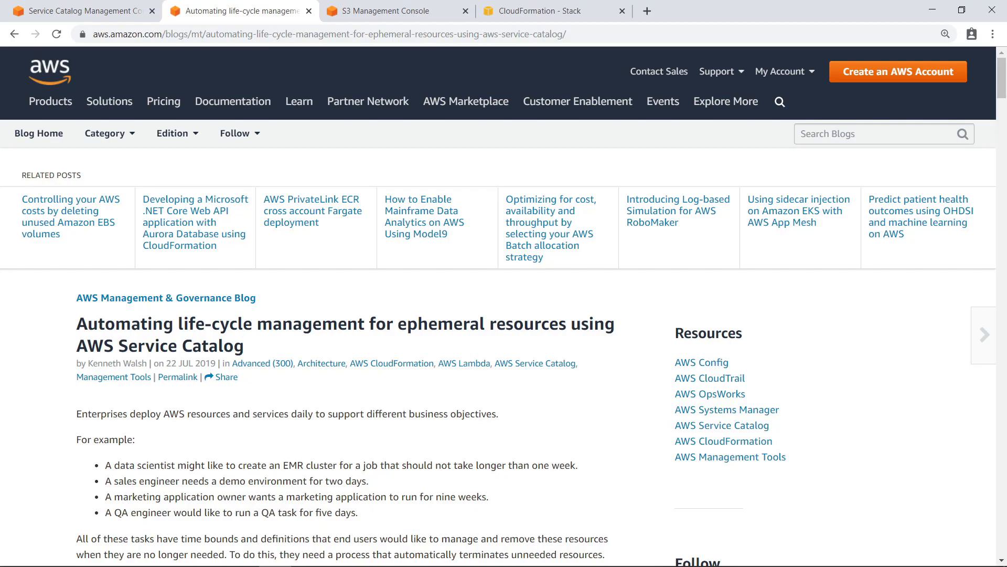
mouse_move(1000, 327)
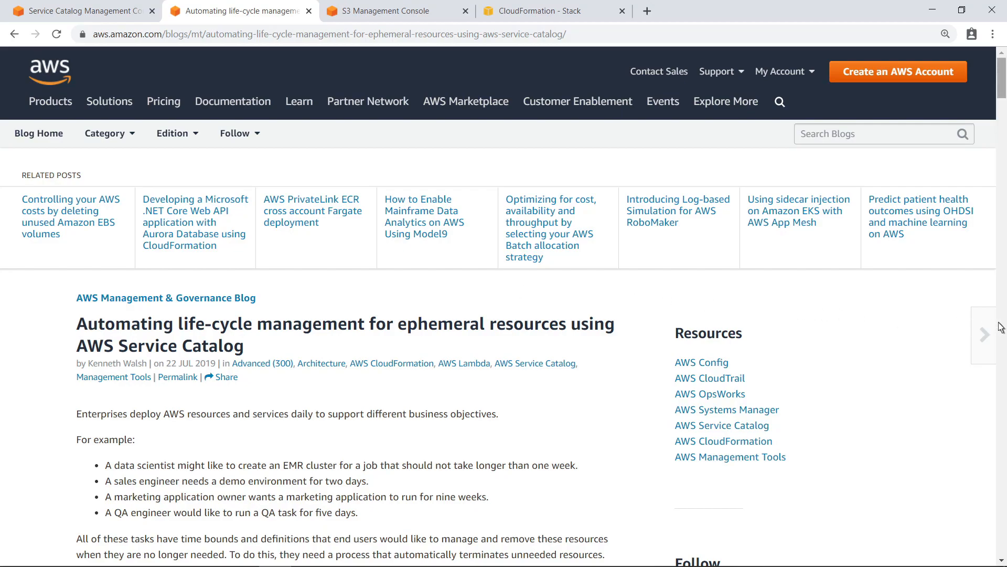
Read the blog's Walkthrough section, then switch to the S3 Management Console.
scroll(down, 3)
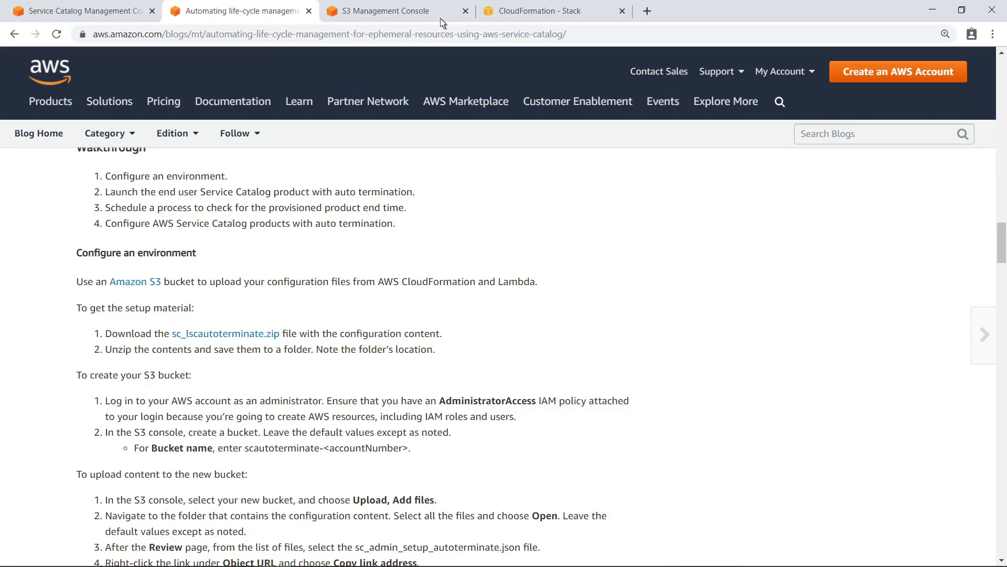
click(379, 11)
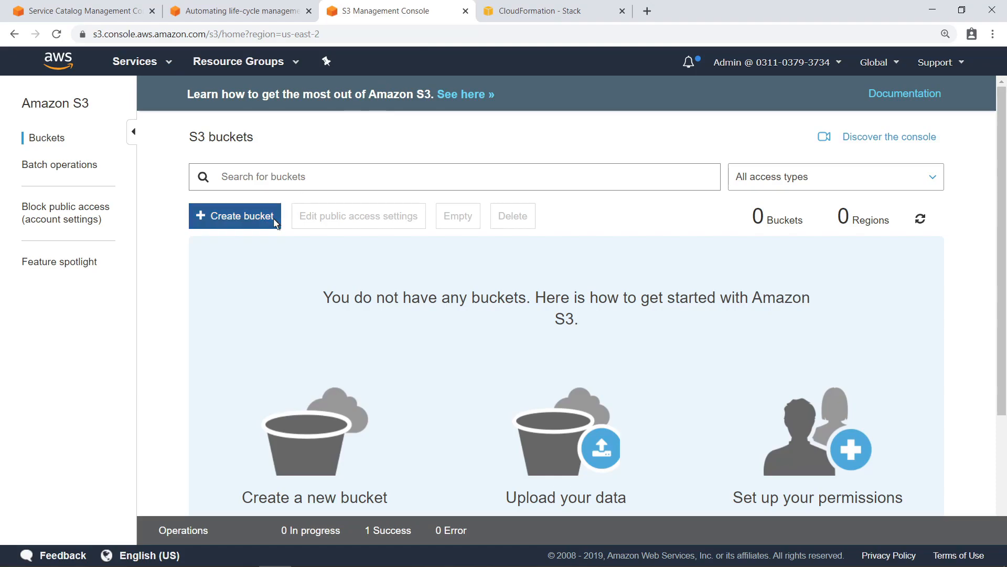
click(234, 215)
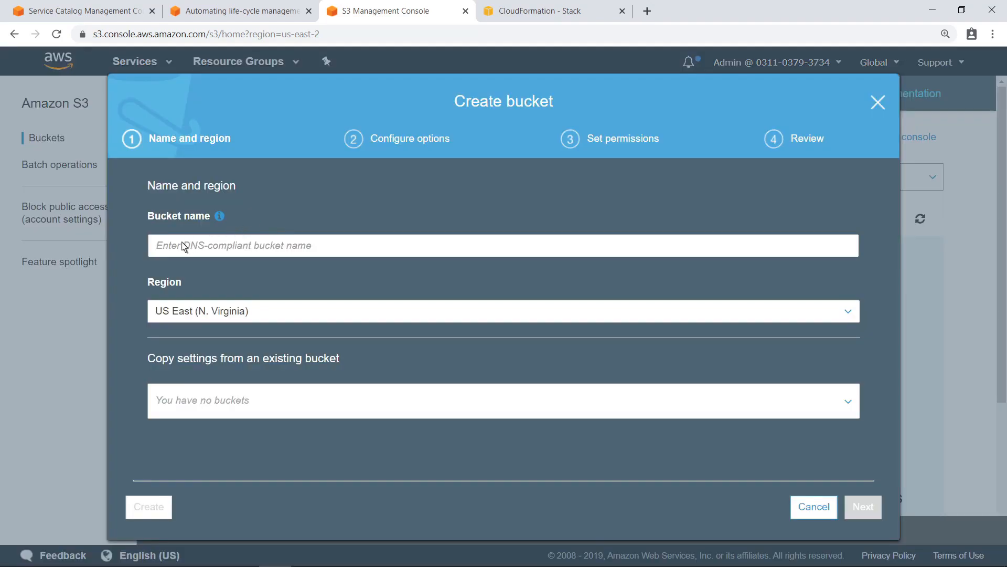
text(scautoterminate-031103793734)
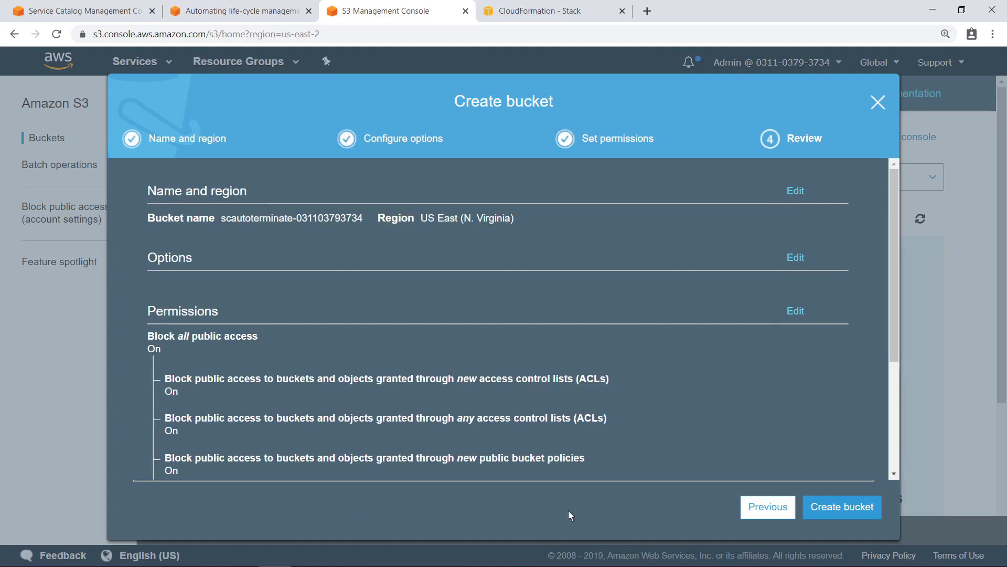
click(842, 506)
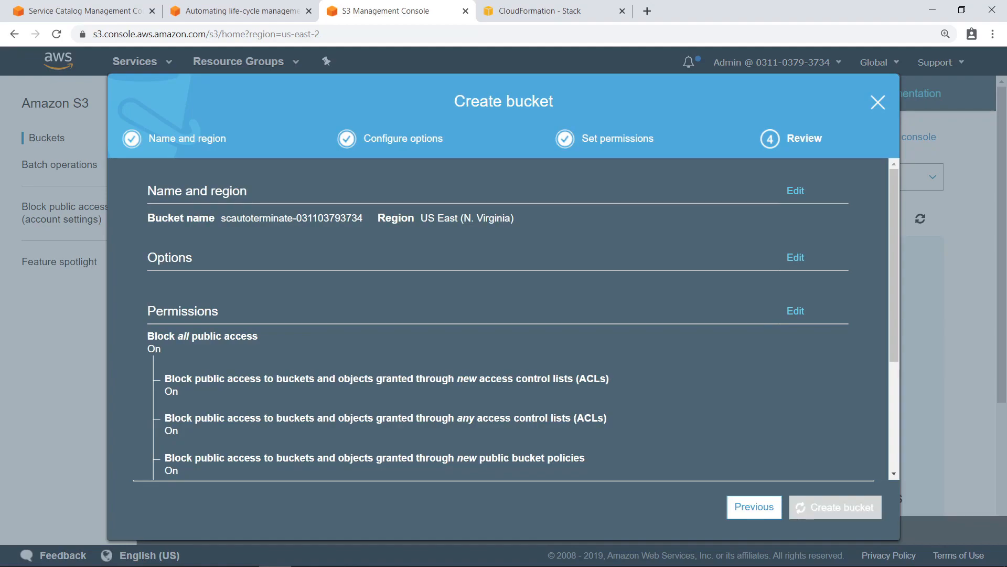
click(835, 506)
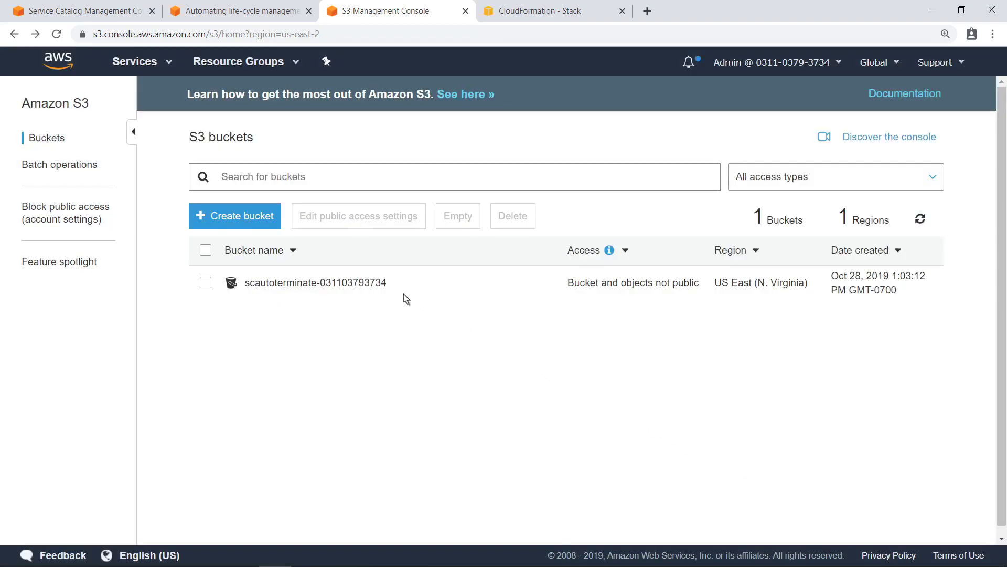
Upload the three setup files into the new scautoterminate bucket.
click(316, 283)
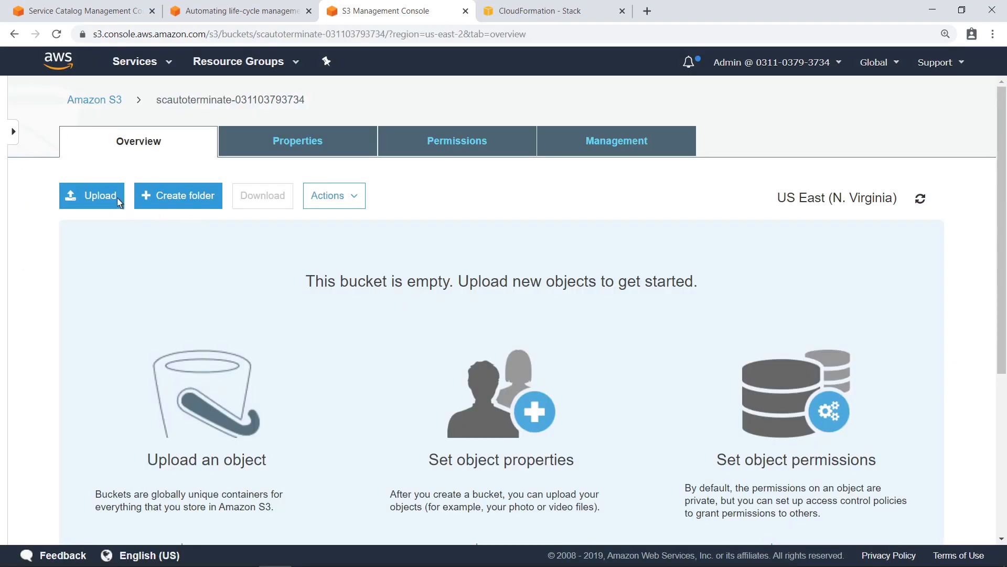
click(92, 195)
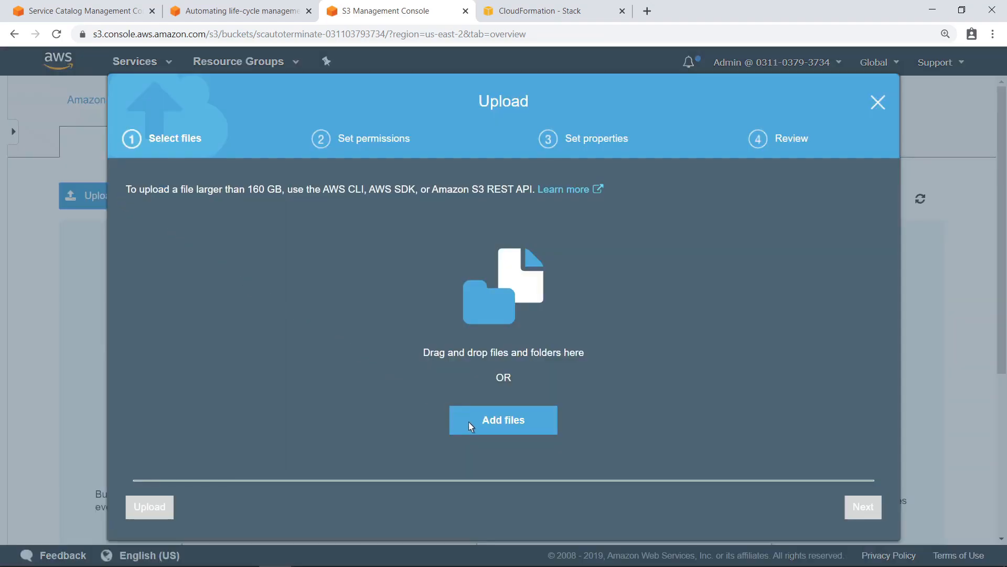
click(503, 420)
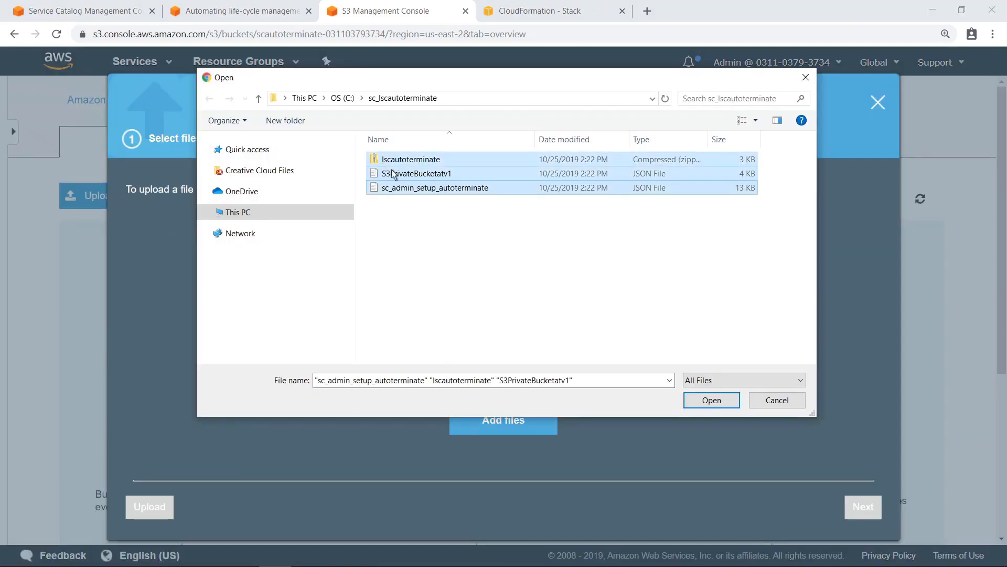
click(711, 400)
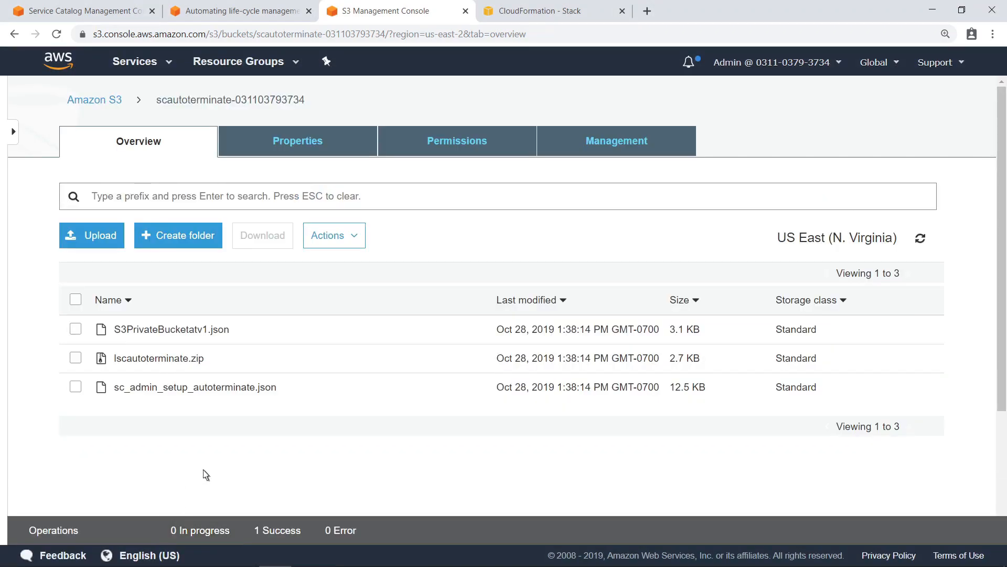
Copy the object URL of sc_admin_setup_autoterminate.json from its details page.
click(195, 387)
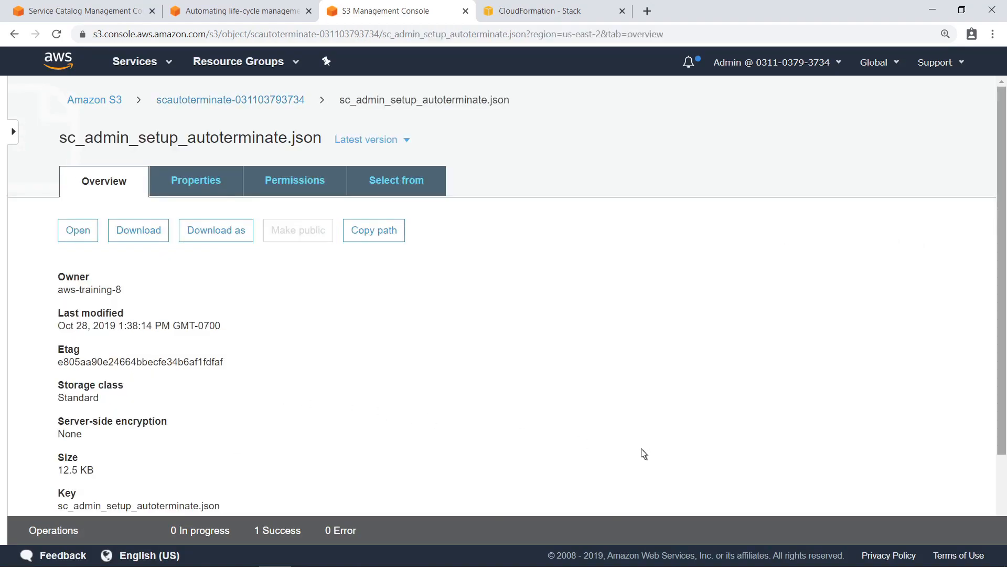
scroll(down, 3)
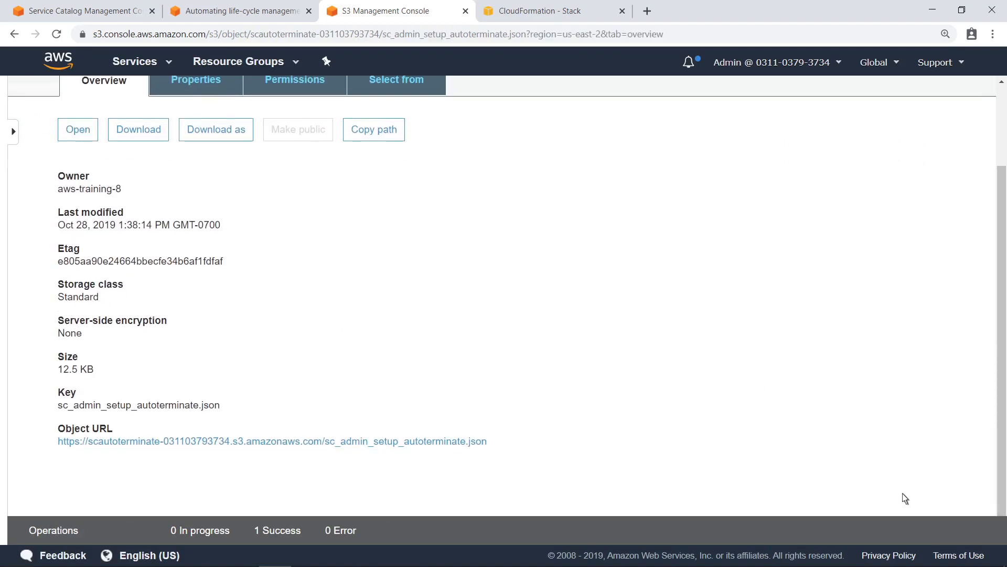
right_click(272, 441)
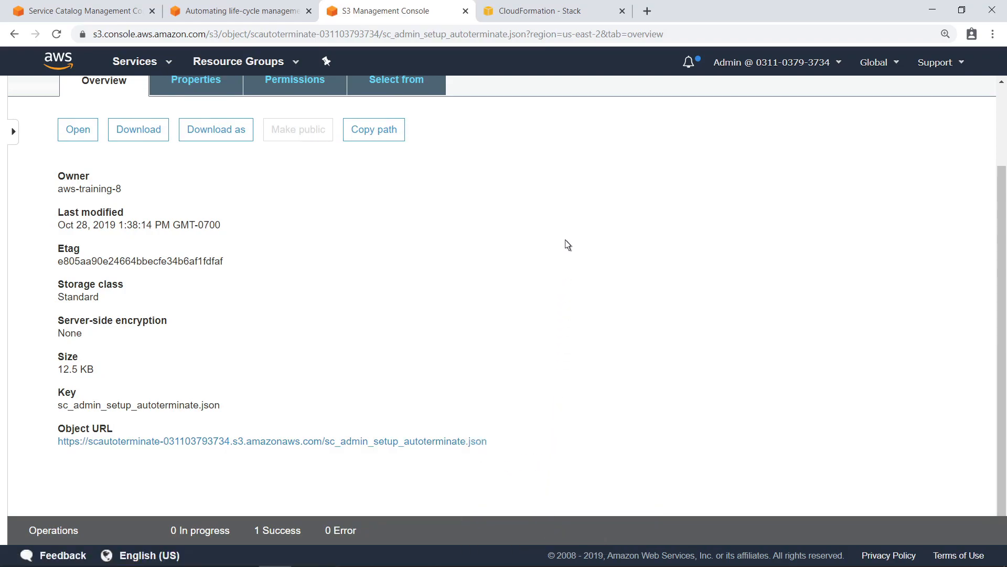
mouse_move(553, 10)
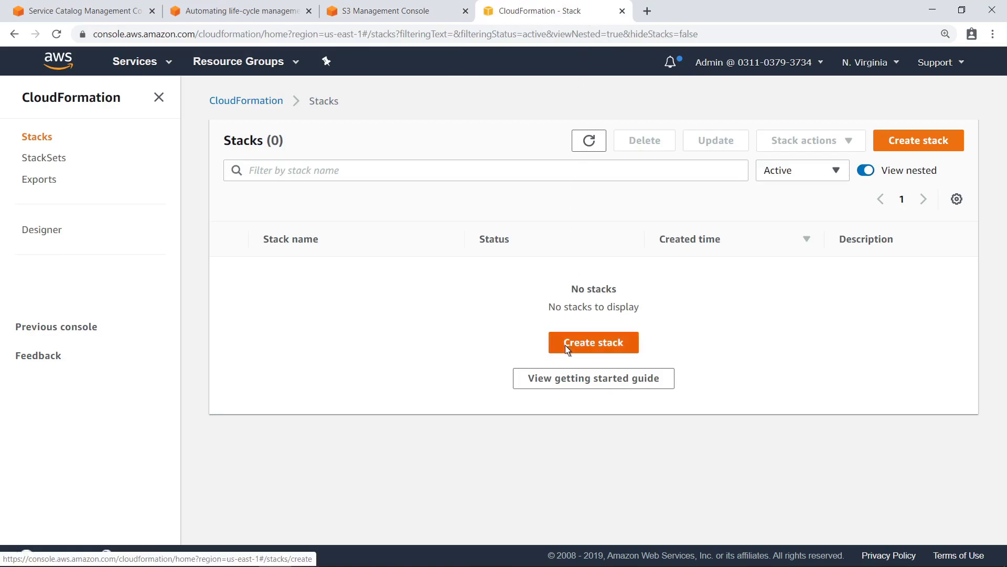
Create a stack from the sc_admin_setup_autoterminate.json S3 URL and continue to stack details.
click(592, 342)
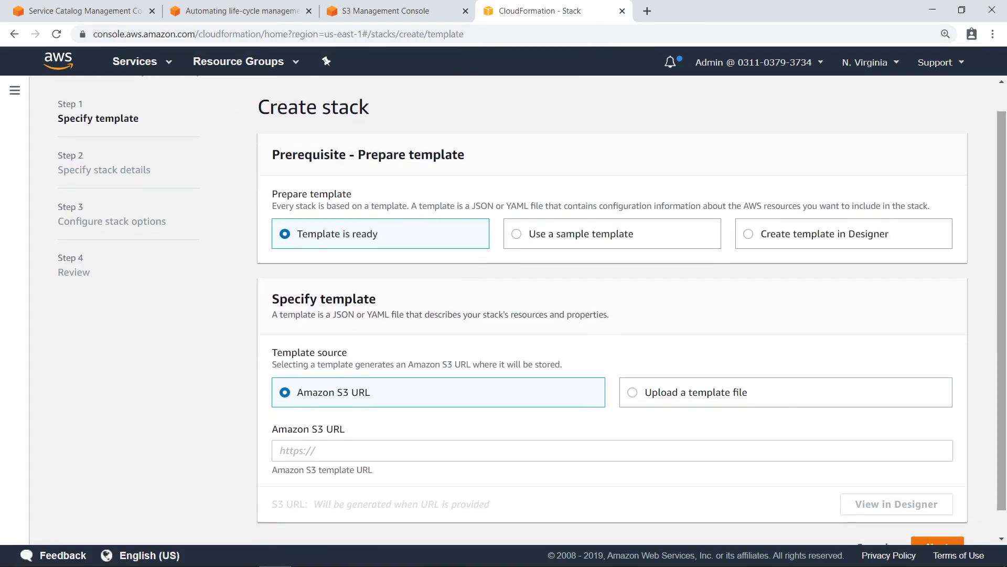
scroll(down, 3)
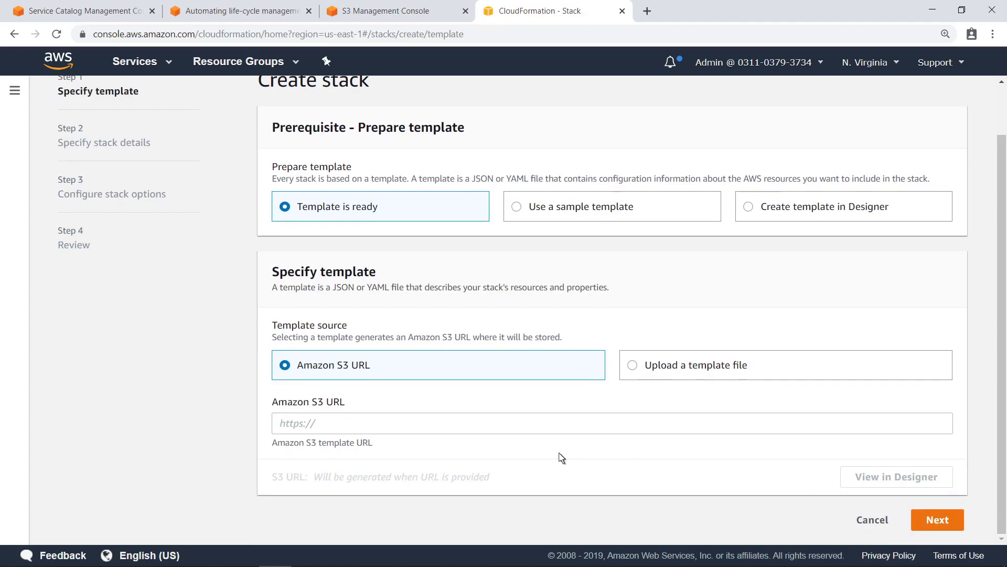
text(https://scautoterminate-031103793734.s3.amazonaws.com/sc_admin_setup_autoterminate.json)
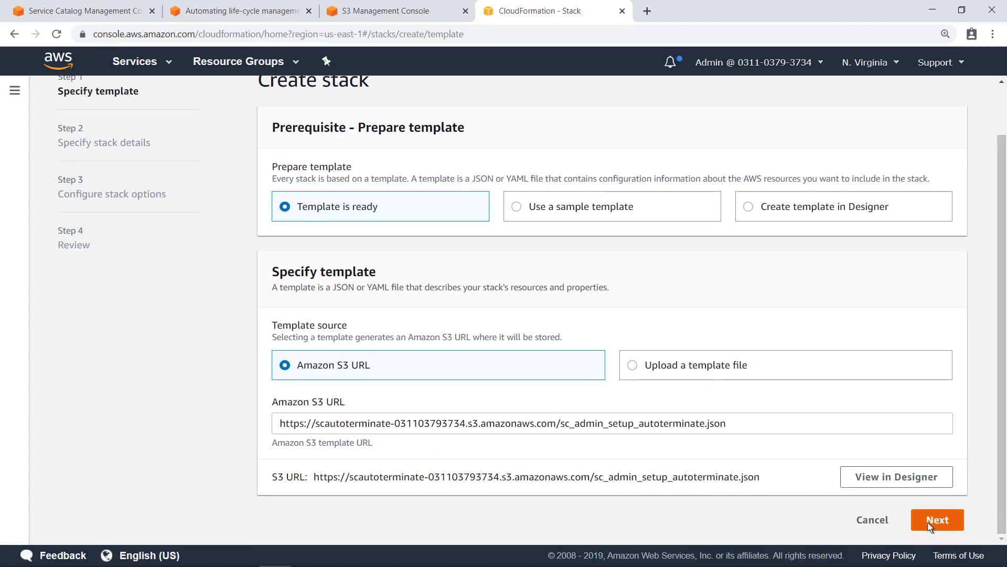
click(937, 519)
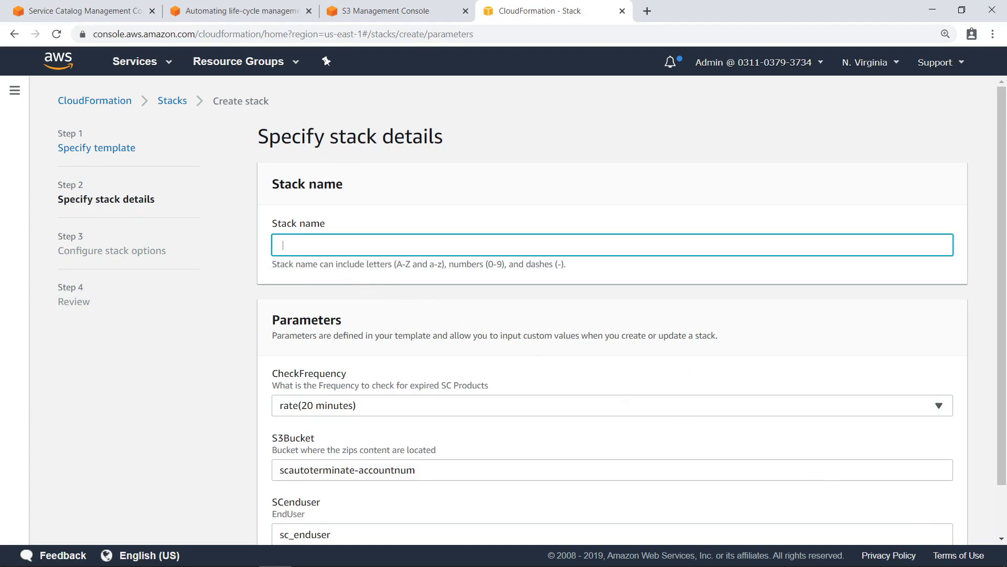
Name the stack ServiceCatalogAutoTerminate with rate(10 minutes) check frequency and SCenduser Admin, then continue.
text(ServiceCatalogAutoTerminate)
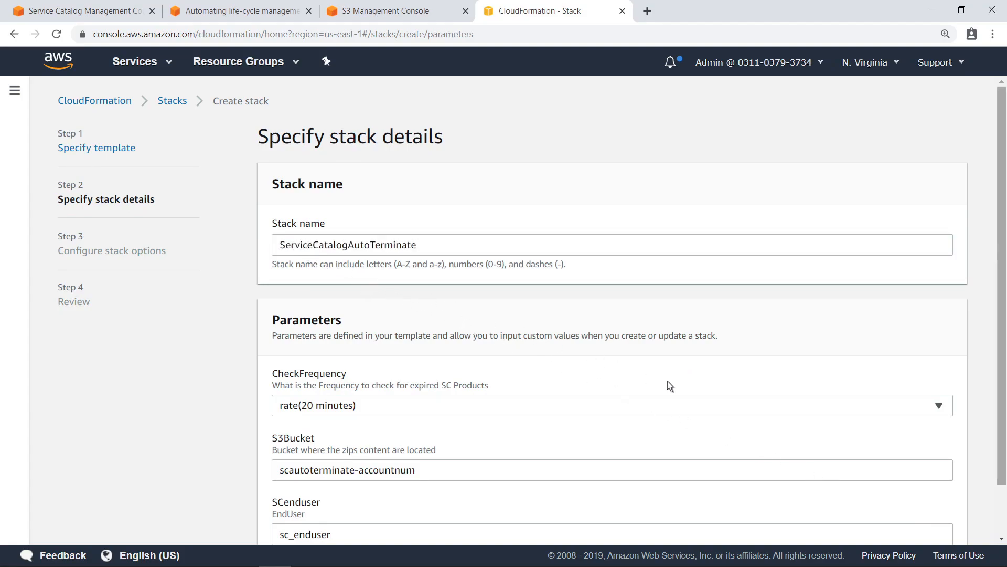
scroll(down, 3)
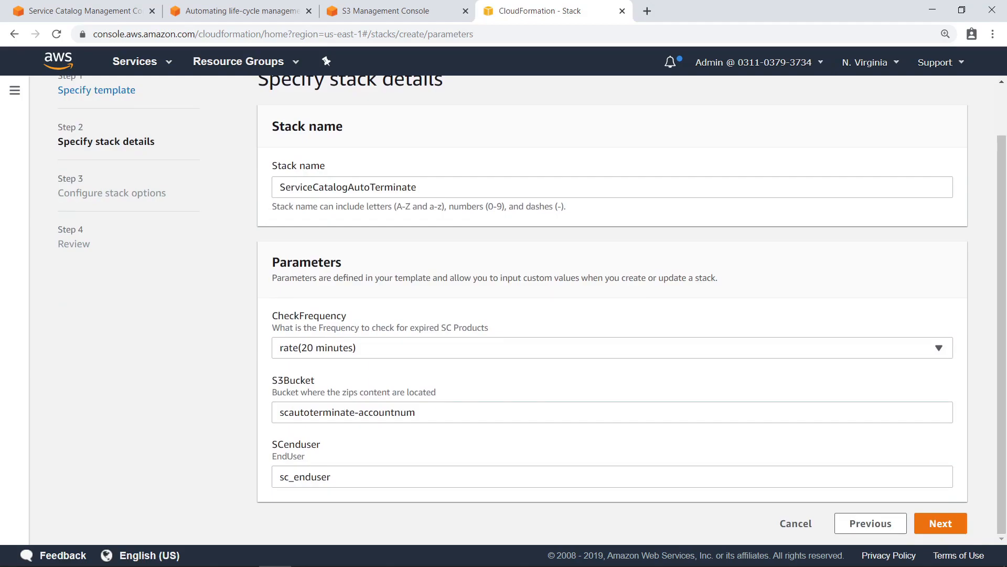
mouse_move(837, 468)
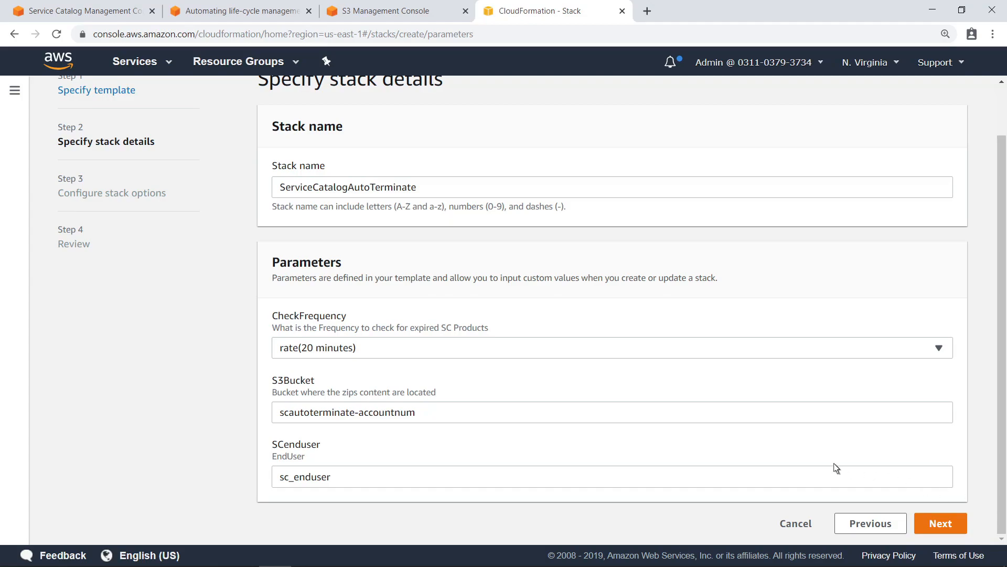
click(611, 347)
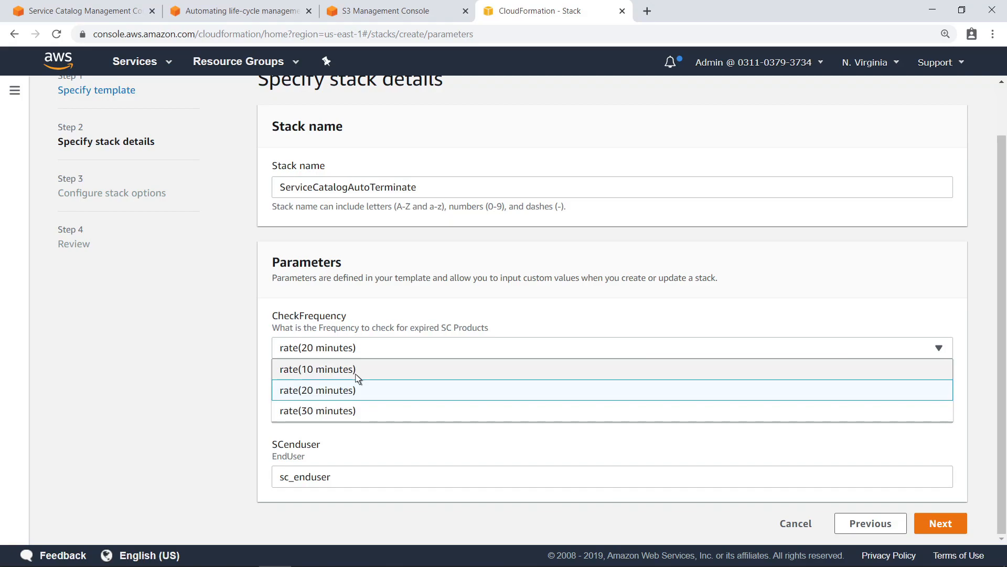
click(317, 368)
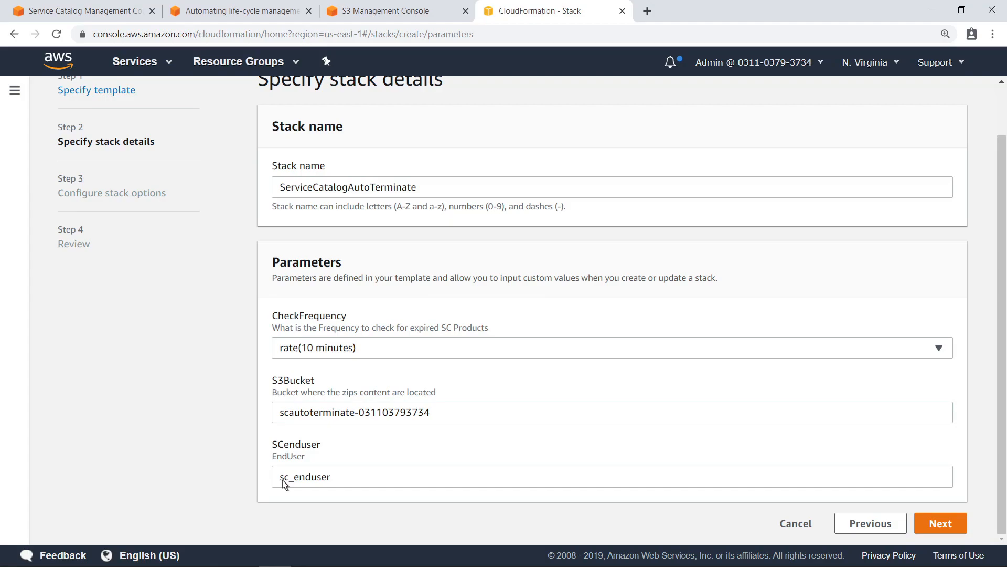
text(Admin)
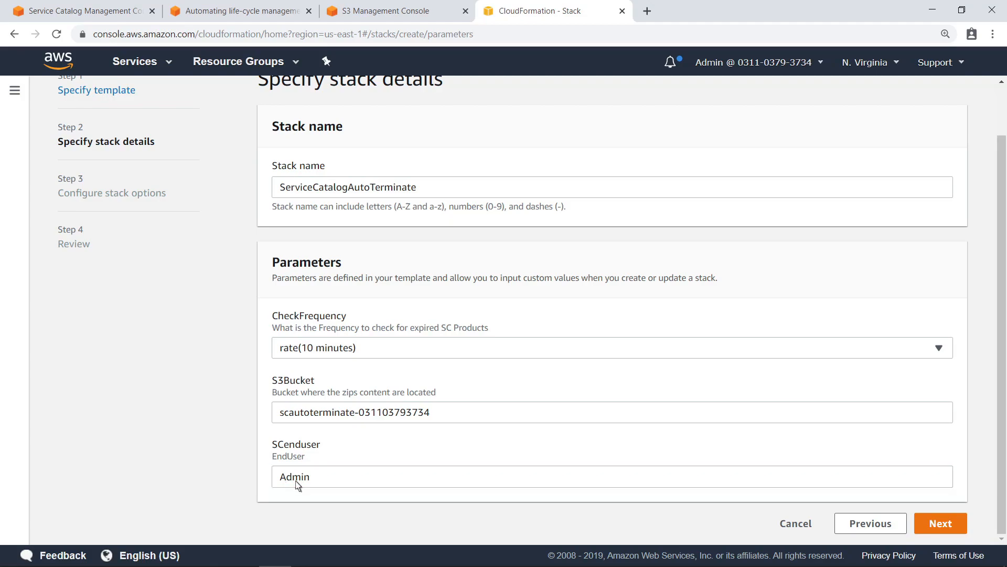
click(940, 523)
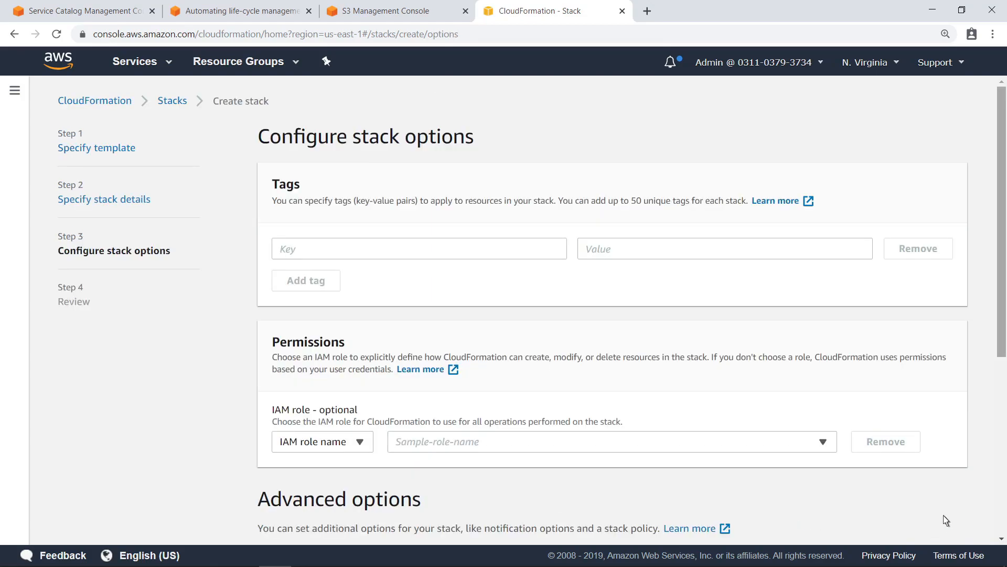
Acknowledge IAM resources with custom names on the review and create the stack.
scroll(down, 3)
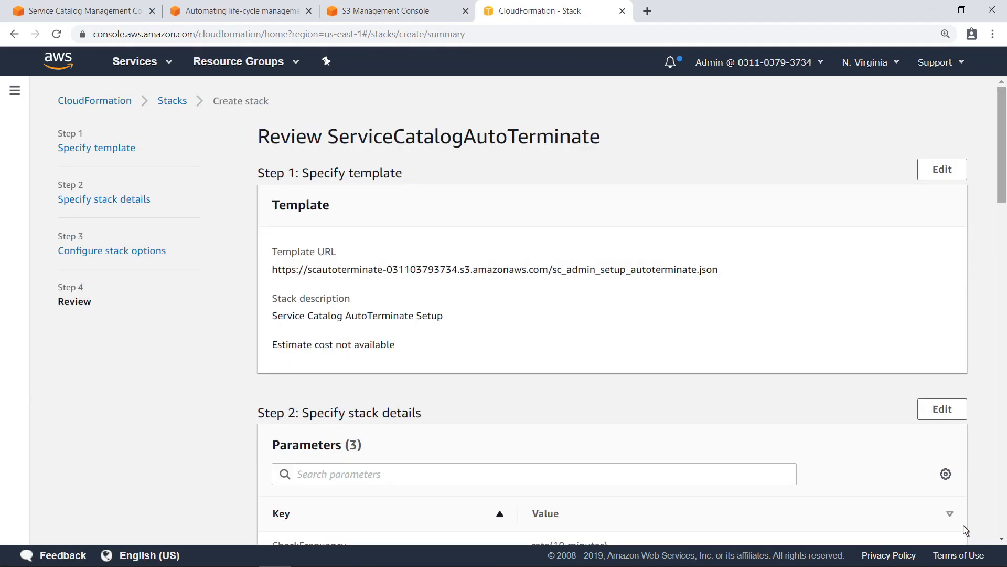
scroll(down, 3)
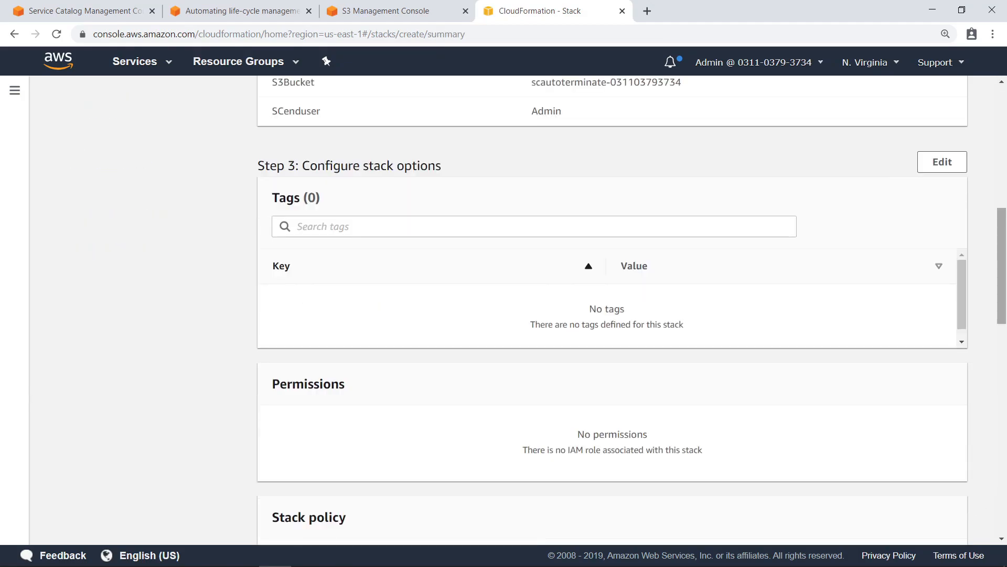
scroll(down, 3)
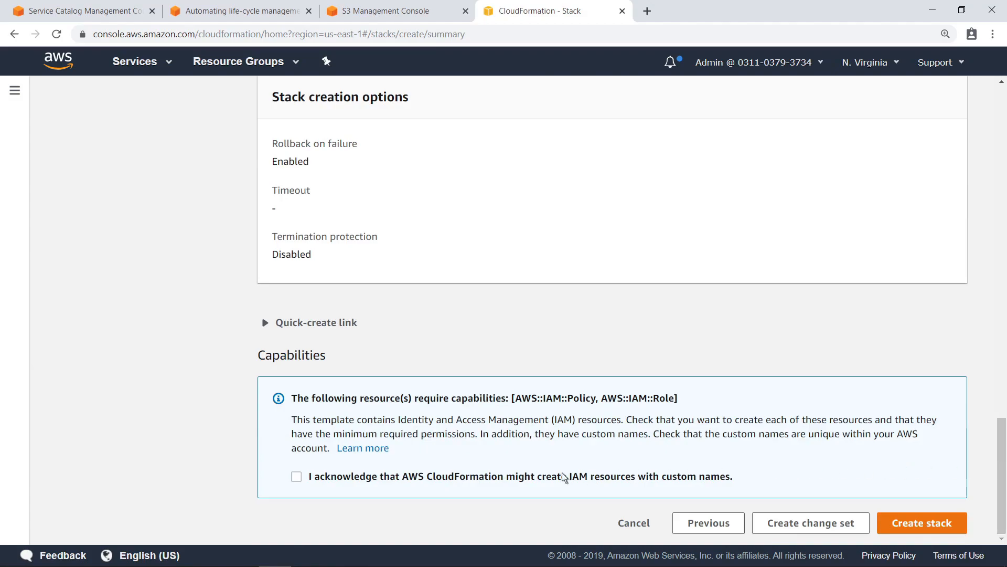
click(296, 476)
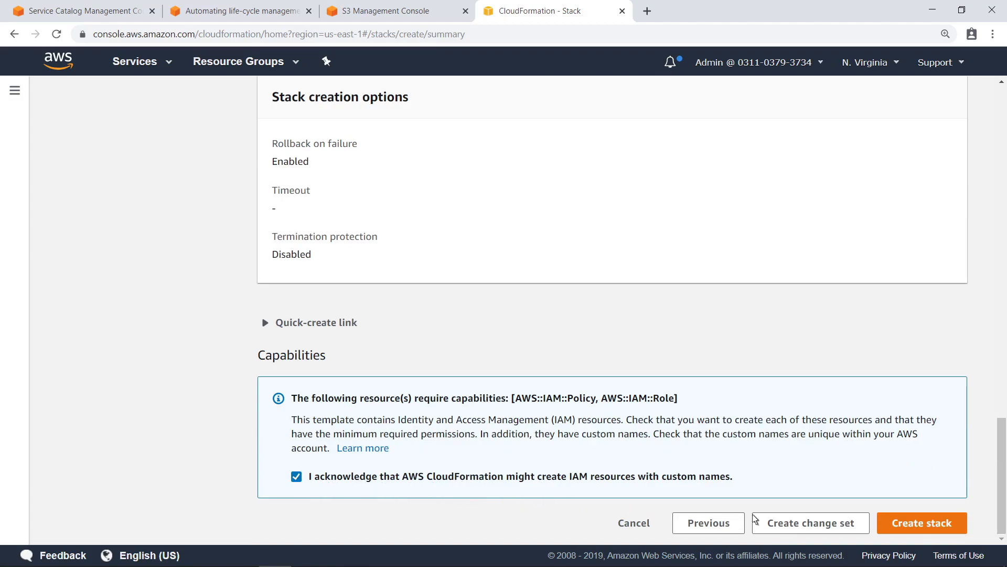
click(920, 522)
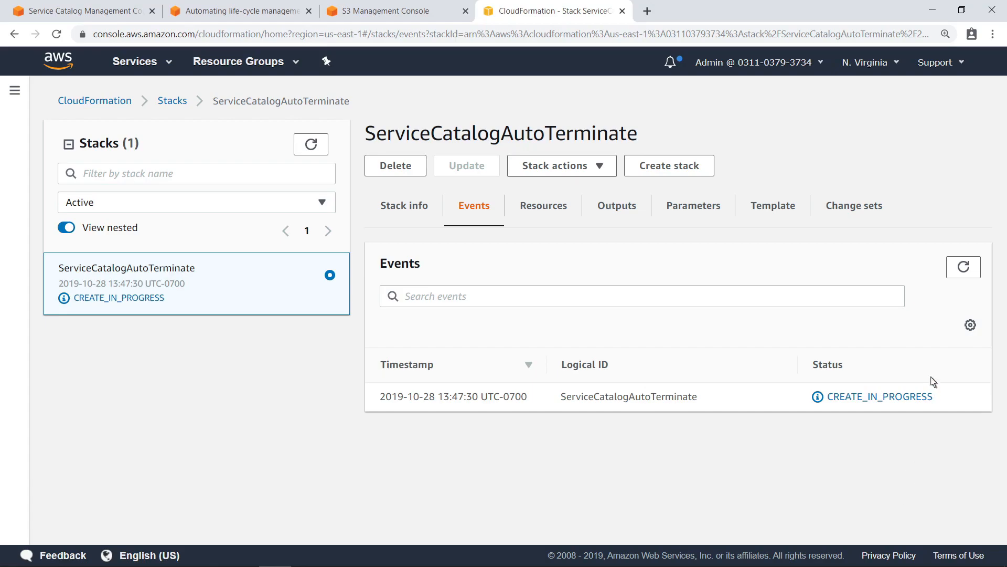
Refresh the Events panel until ServiceCatalogAutoTerminate shows CREATE_COMPLETE.
click(953, 267)
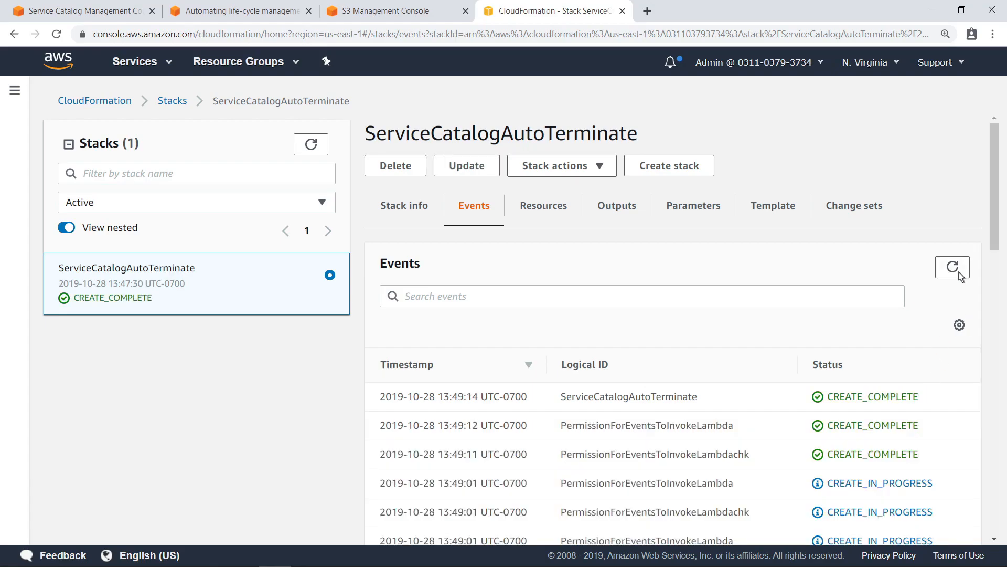
mouse_move(133, 24)
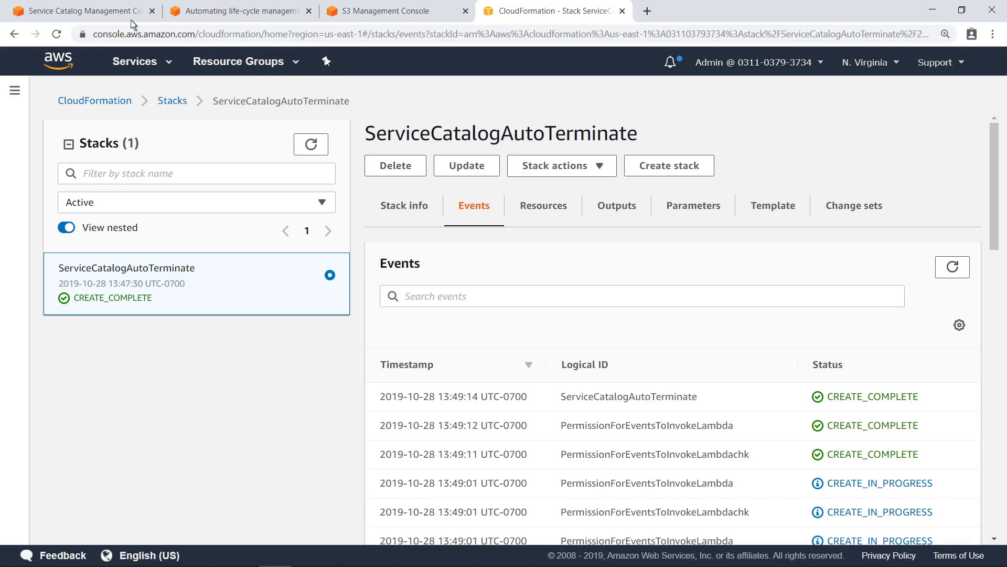
Switch to Service Catalog and view the BucketAutoTerminate product details.
click(81, 10)
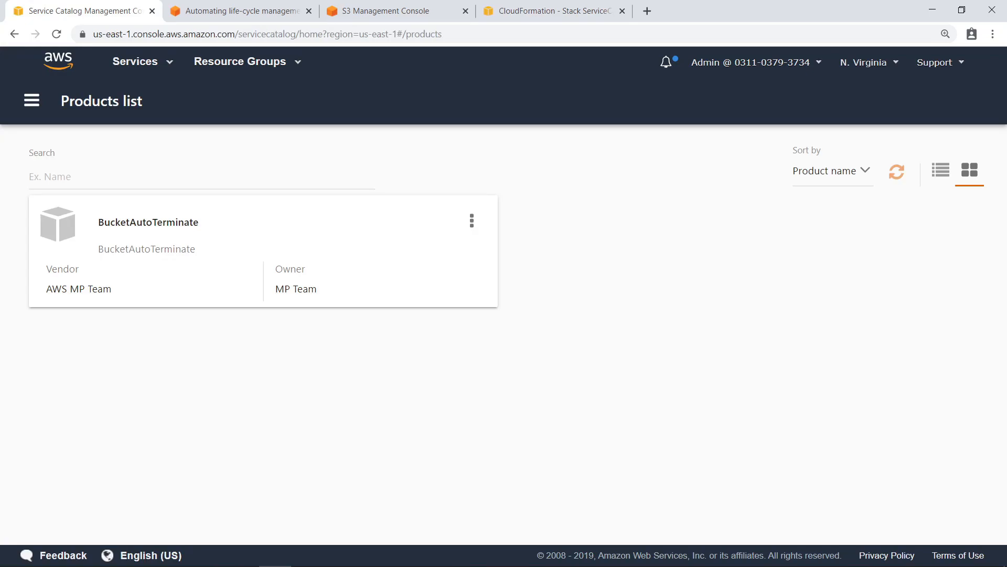
mouse_move(109, 165)
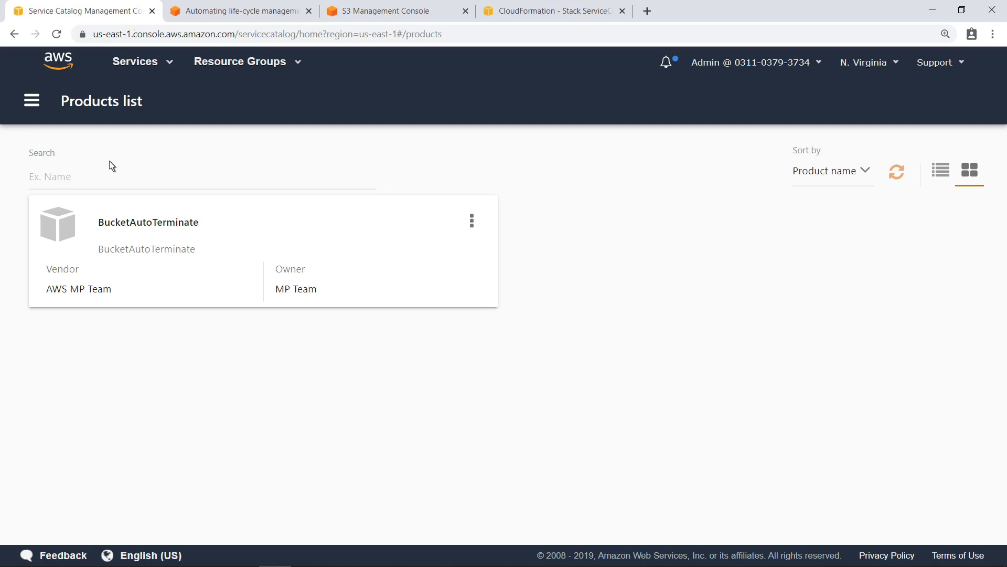
click(148, 222)
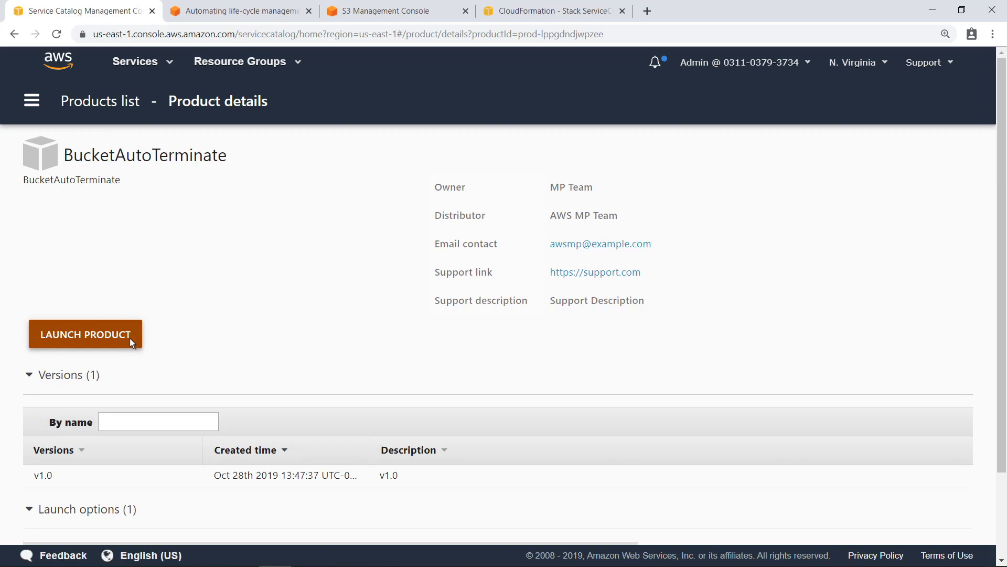
Launch BucketAutoTerminate with provisioned product name ServiceCatalogAutoTerminate, v1.0.
click(85, 334)
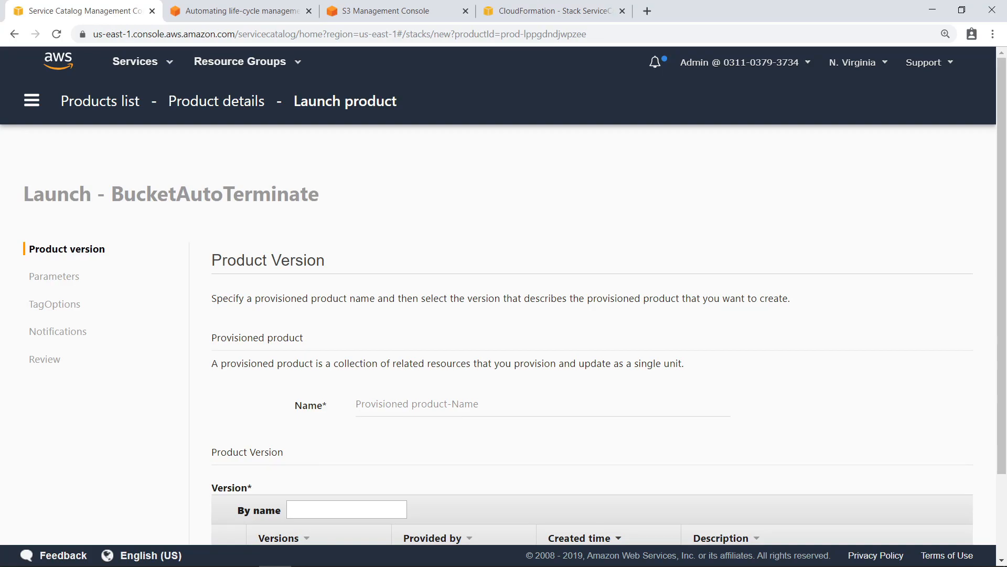
text(Se)
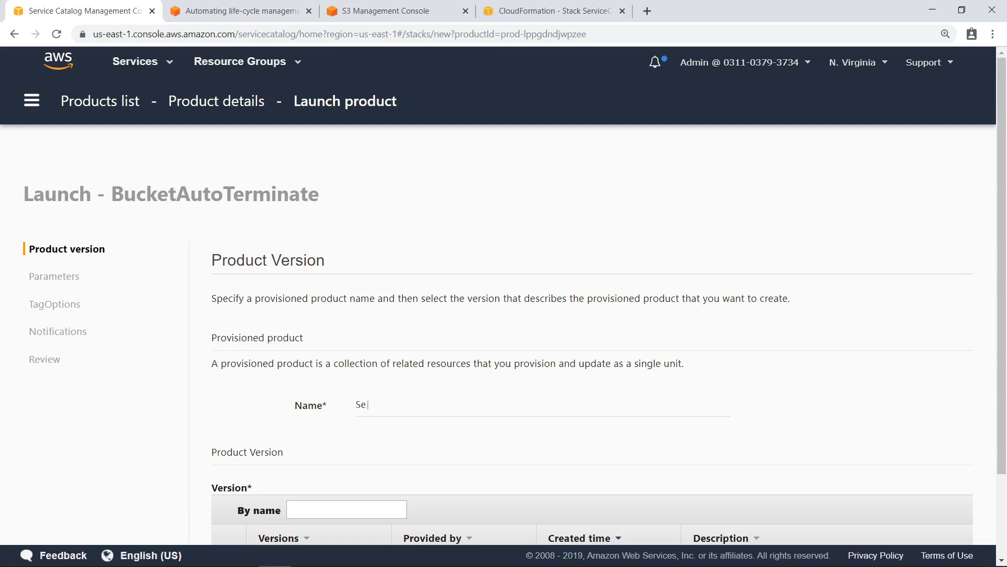
text(ServiceCatalogAutoTerminate)
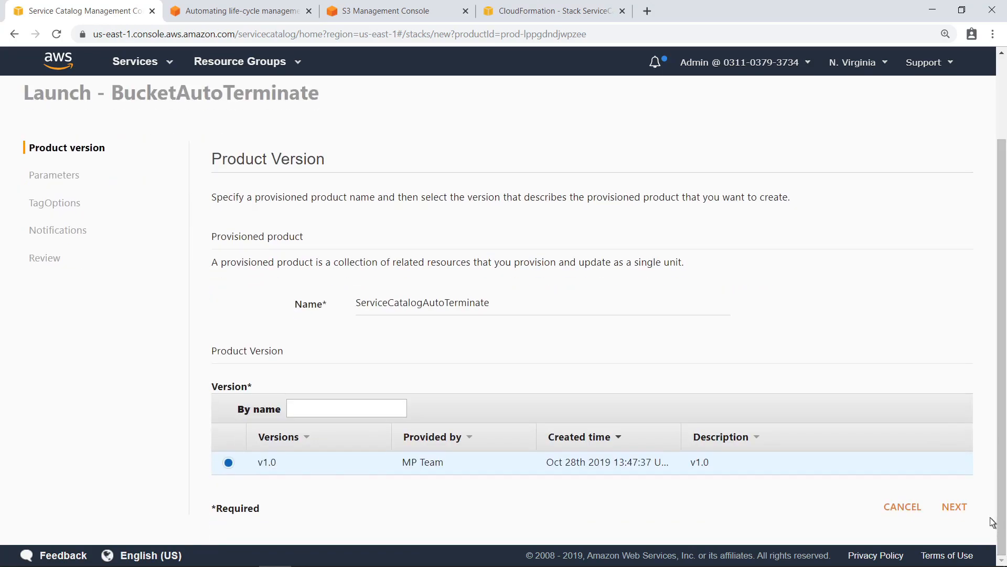
click(953, 506)
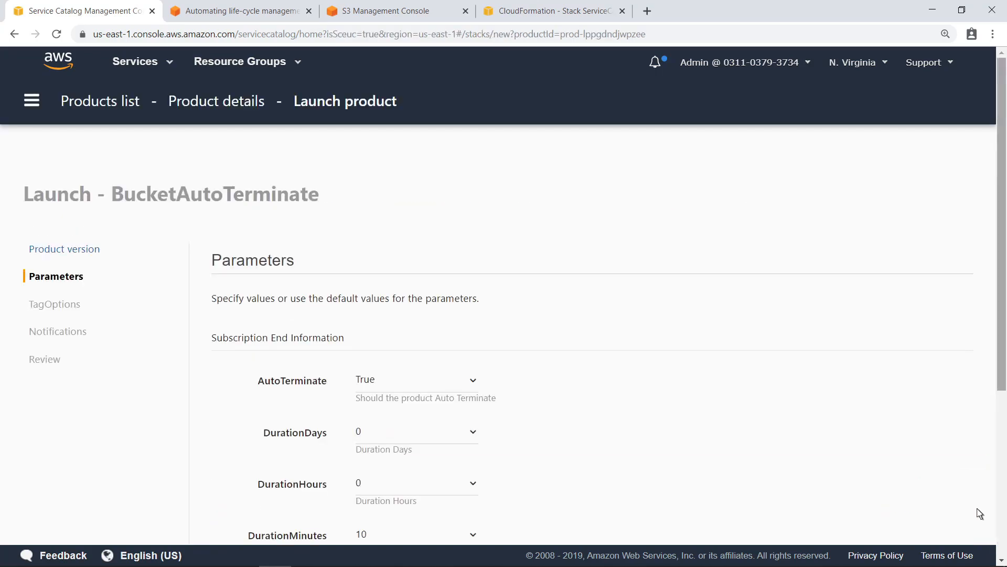
scroll(down, 3)
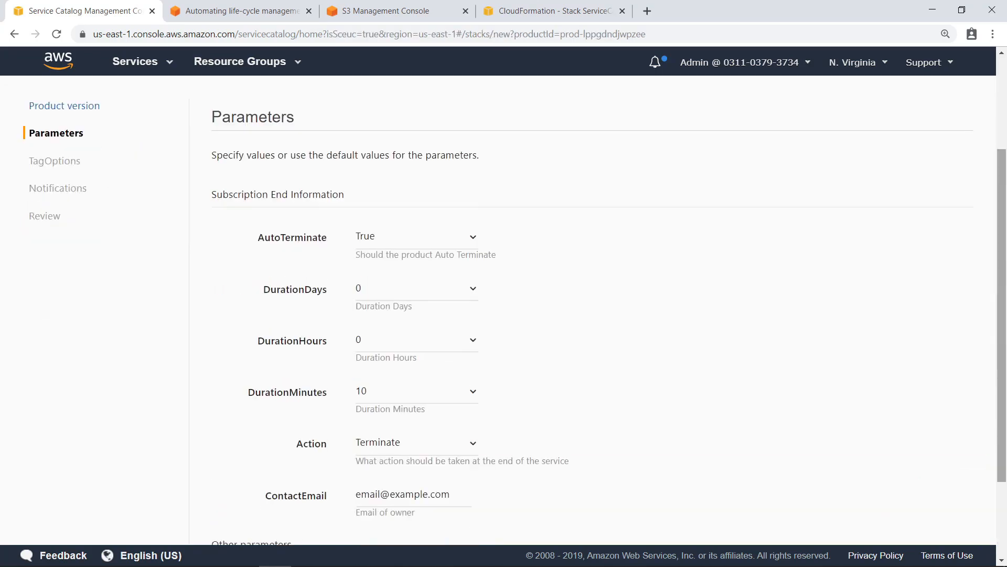
scroll(down, 3)
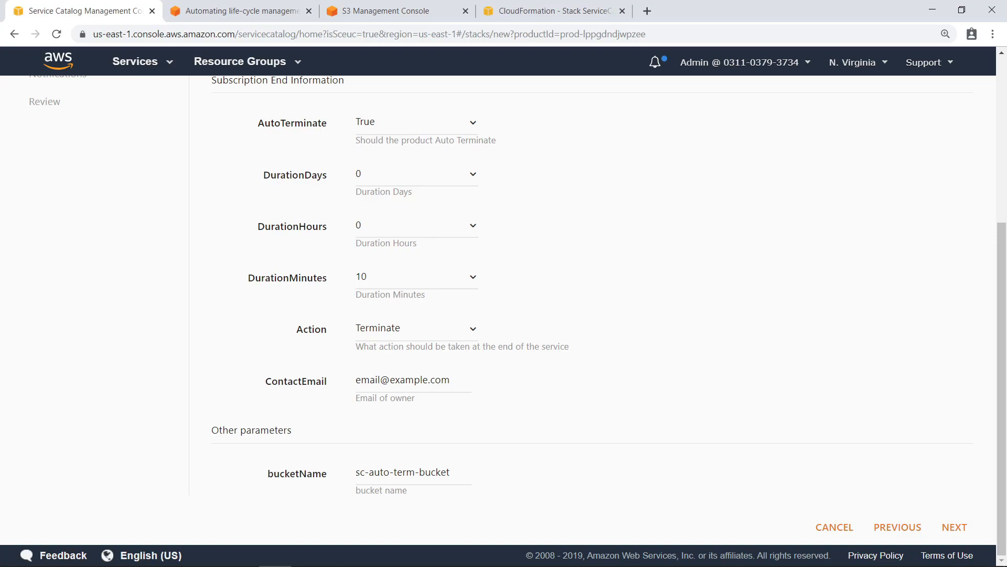
mouse_move(747, 458)
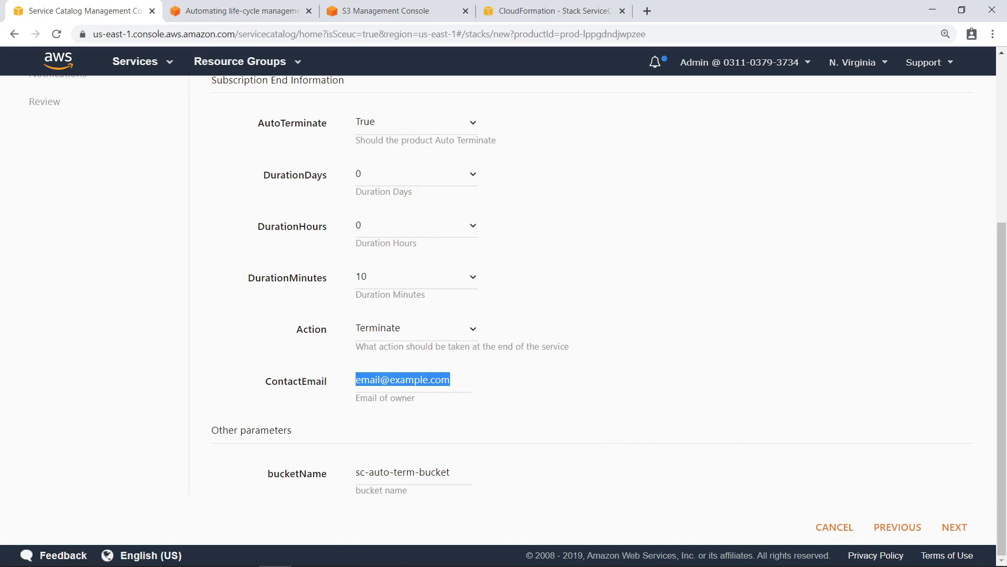
text(awsautoterm@example.com)
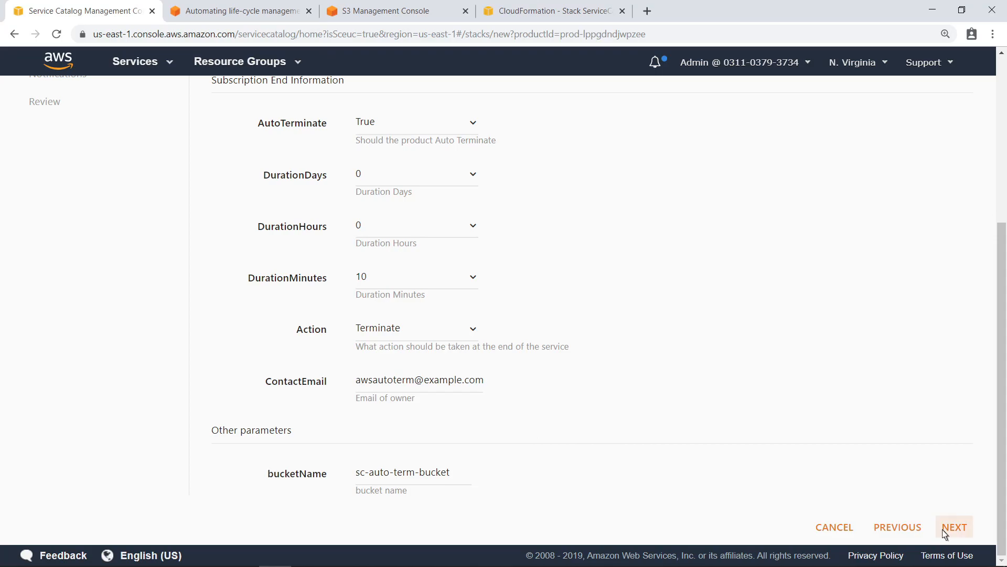
click(955, 527)
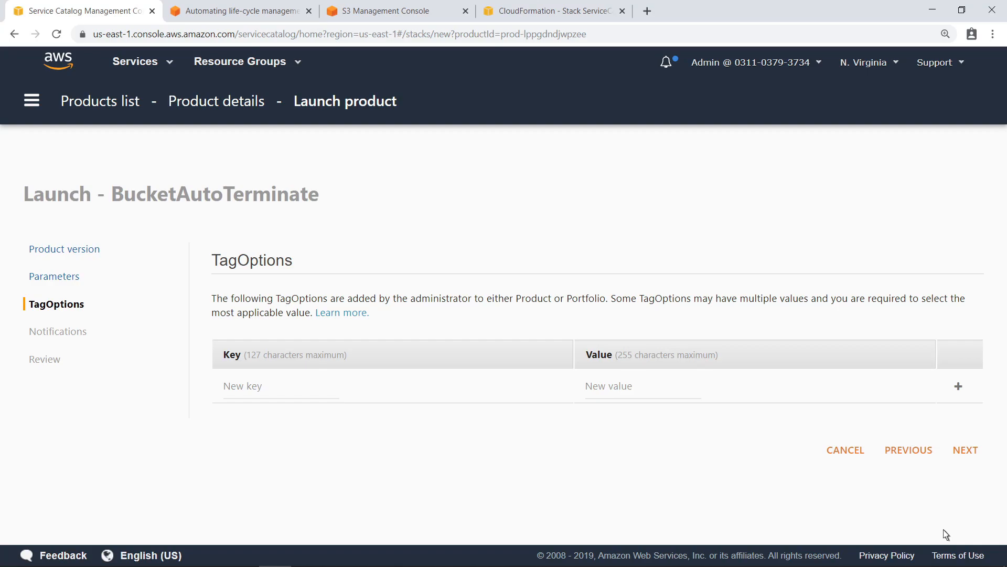
mouse_move(953, 481)
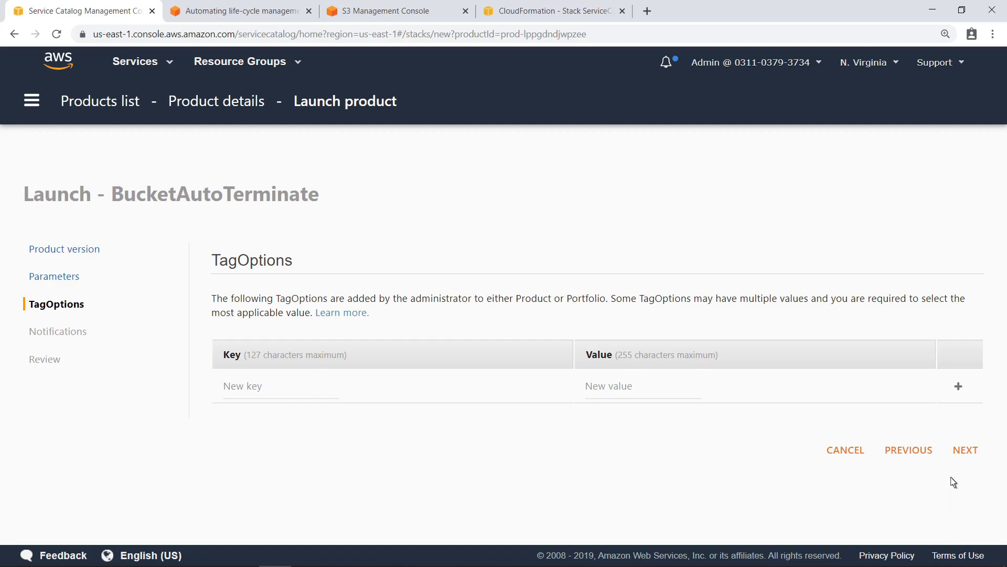
Skip TagOptions and Notifications, review the 10-minute termination settings and launch the product.
click(966, 450)
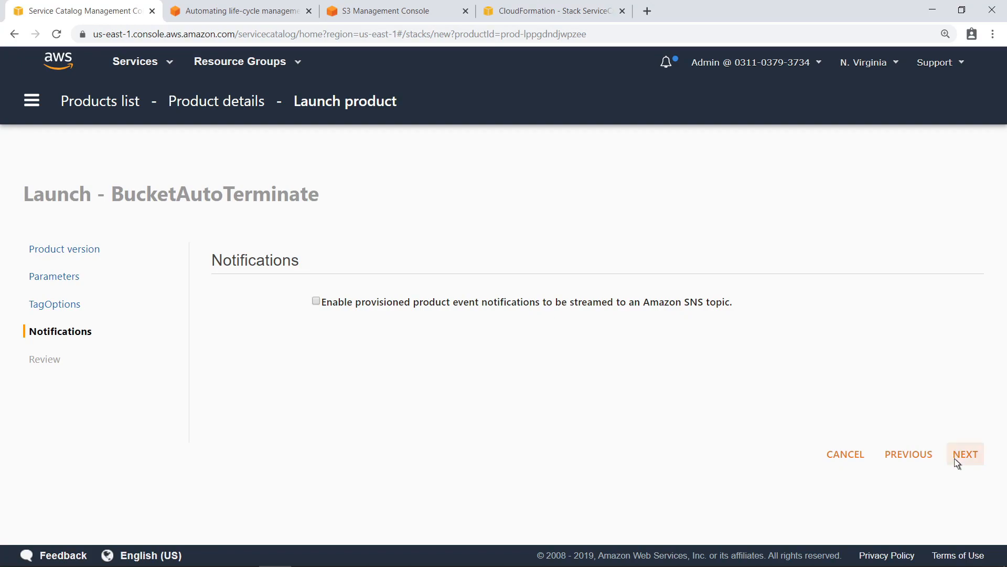
click(966, 453)
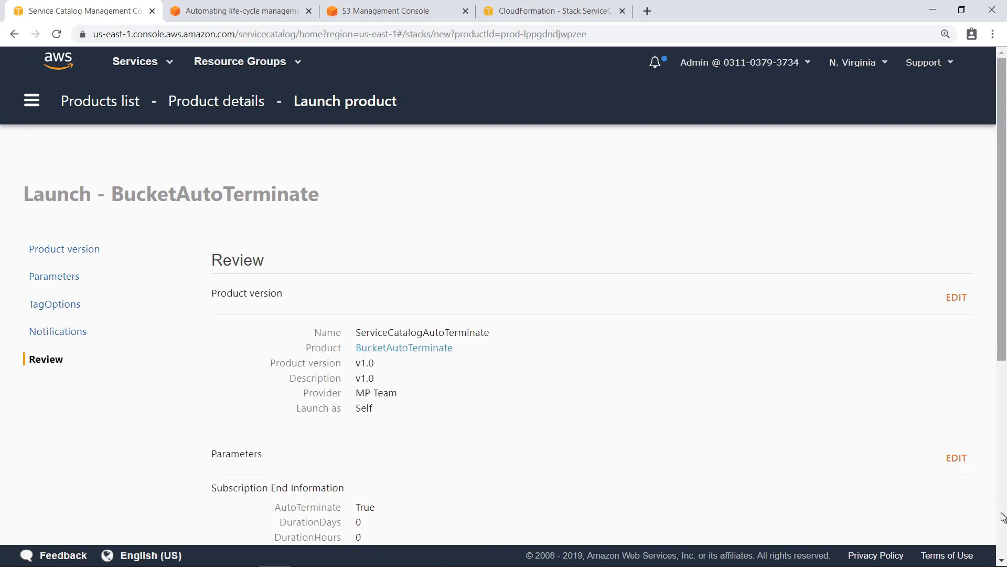
scroll(down, 3)
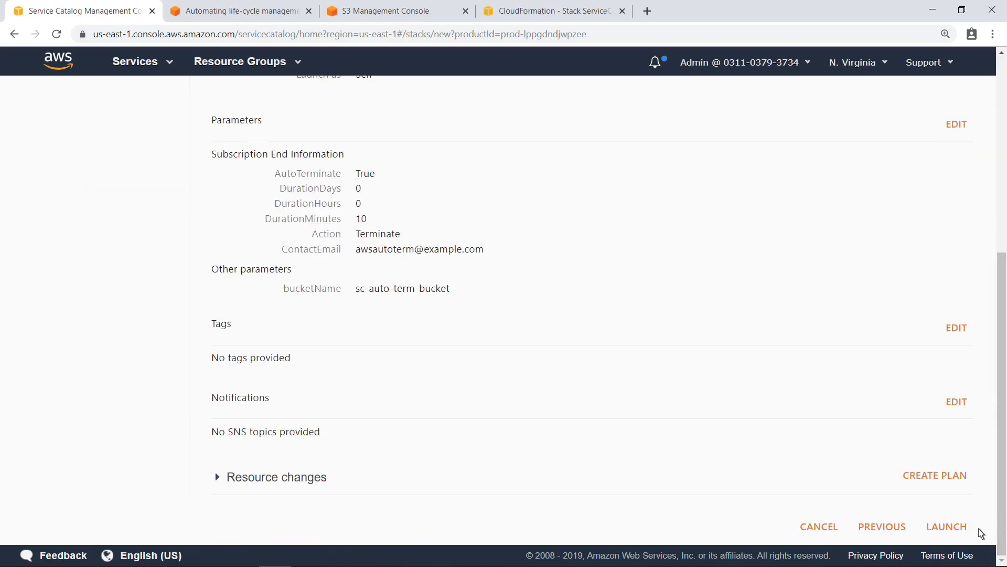
click(947, 526)
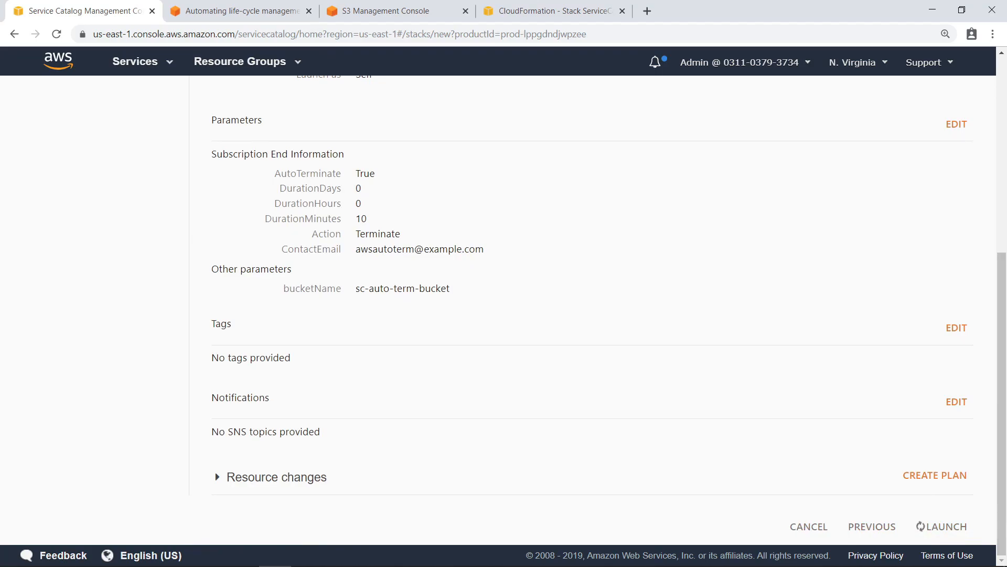
Open the new S3 bucket from the provisioned product's Outputs S3Url link.
click(940, 525)
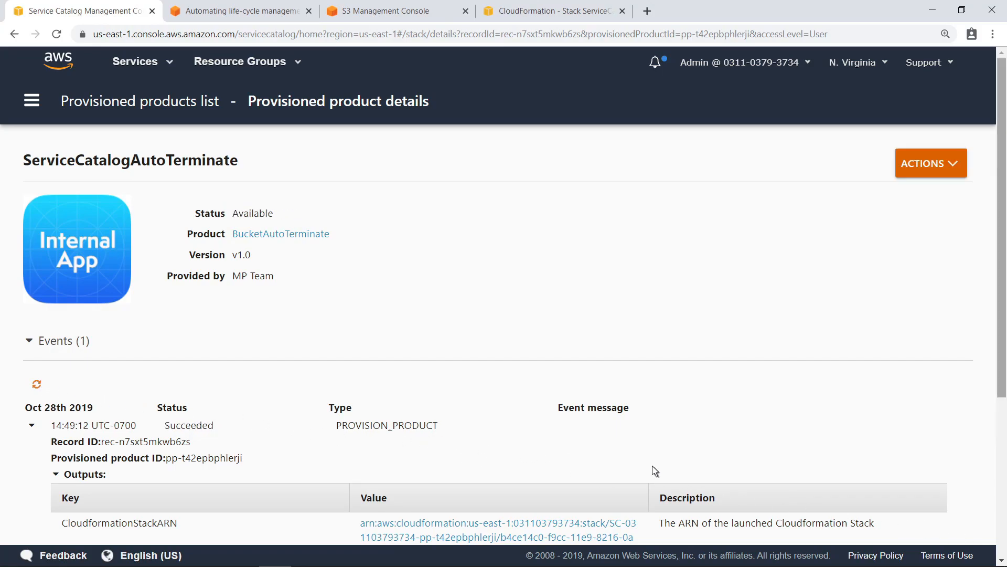
scroll(down, 3)
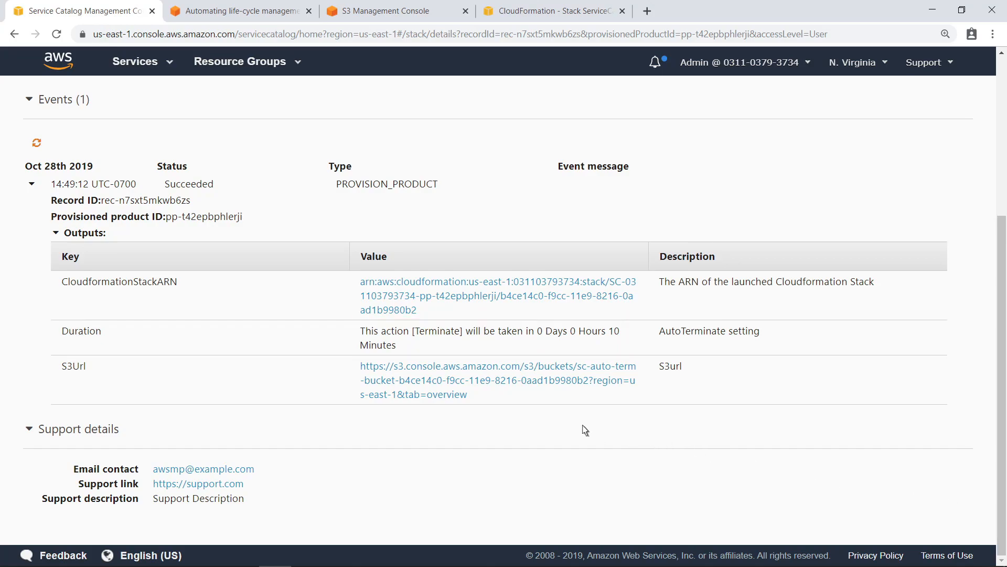
click(497, 365)
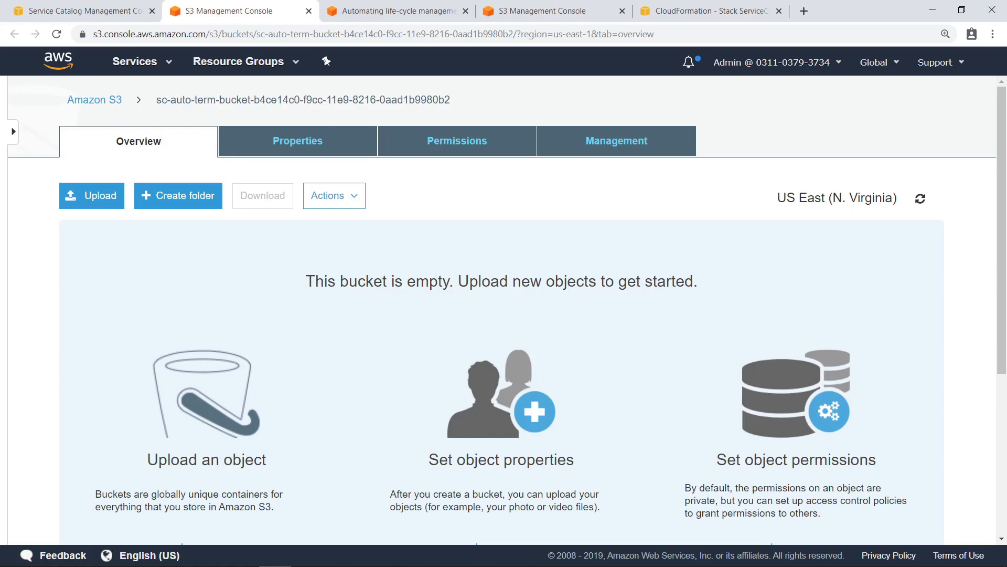
Upload SampleFile.json from the computer into the empty bucket.
click(91, 195)
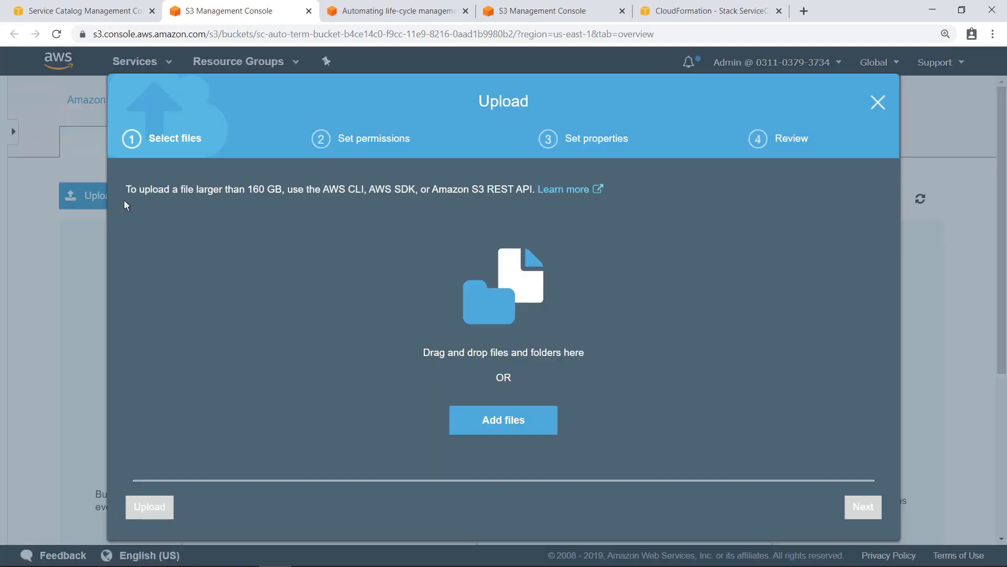
click(502, 420)
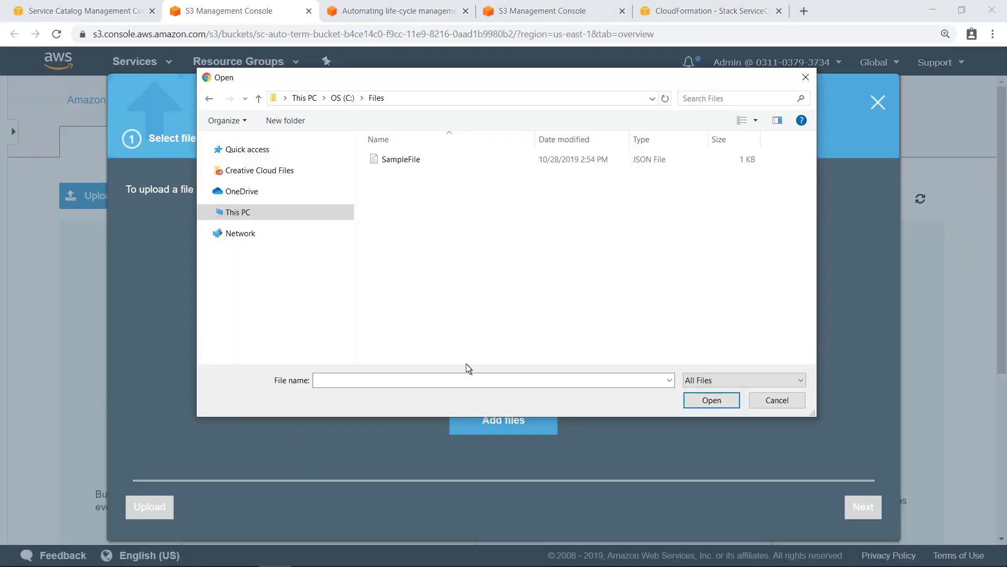
click(400, 158)
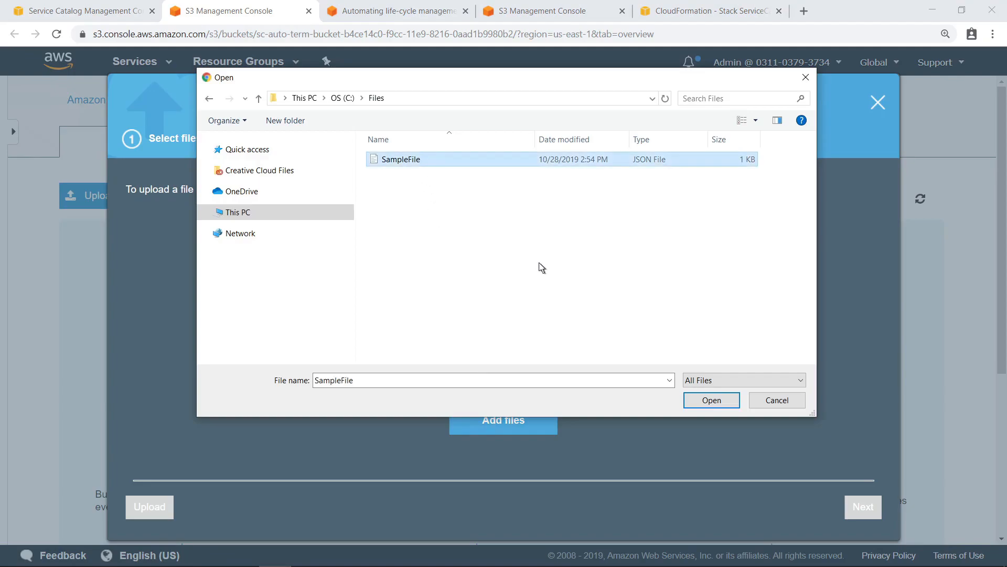
click(710, 399)
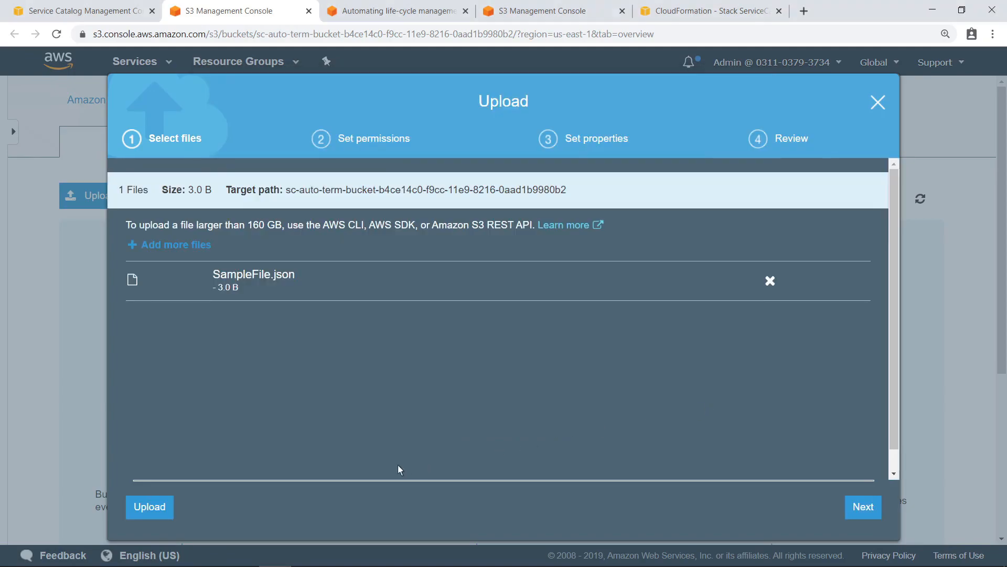
click(149, 505)
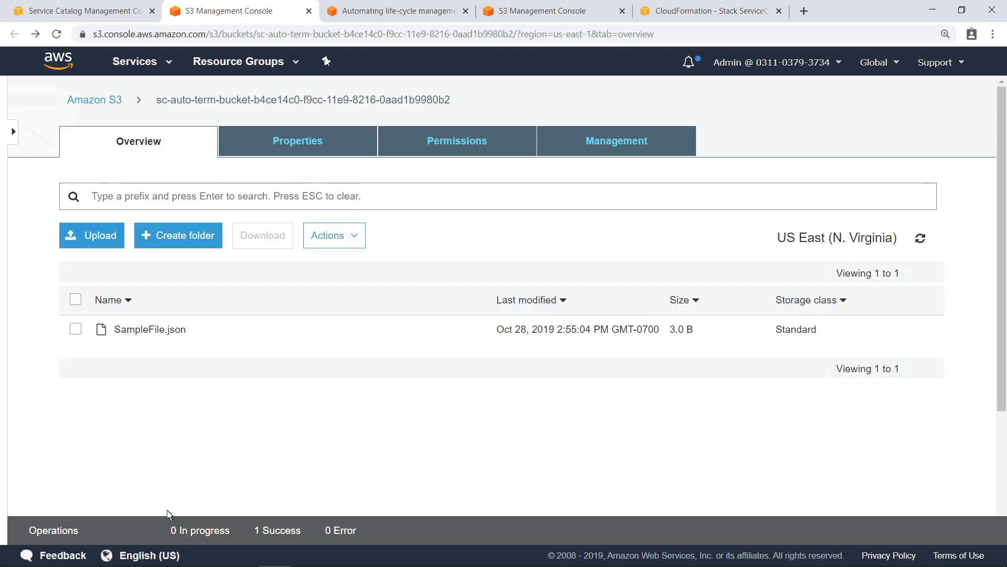
mouse_move(94, 100)
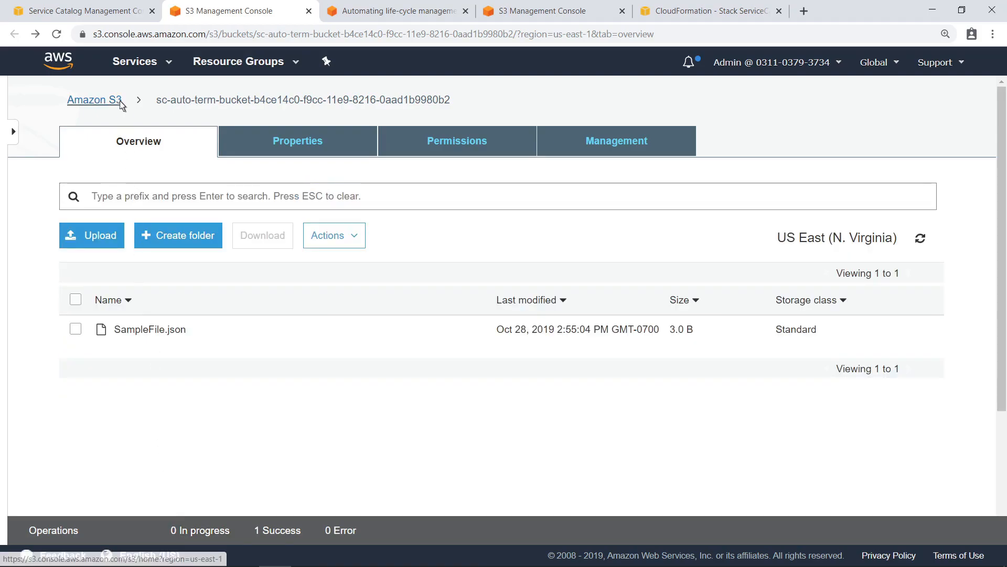
Return to the bucket list, where the auto-term bucket is gone, then switch to Gmail.
click(94, 99)
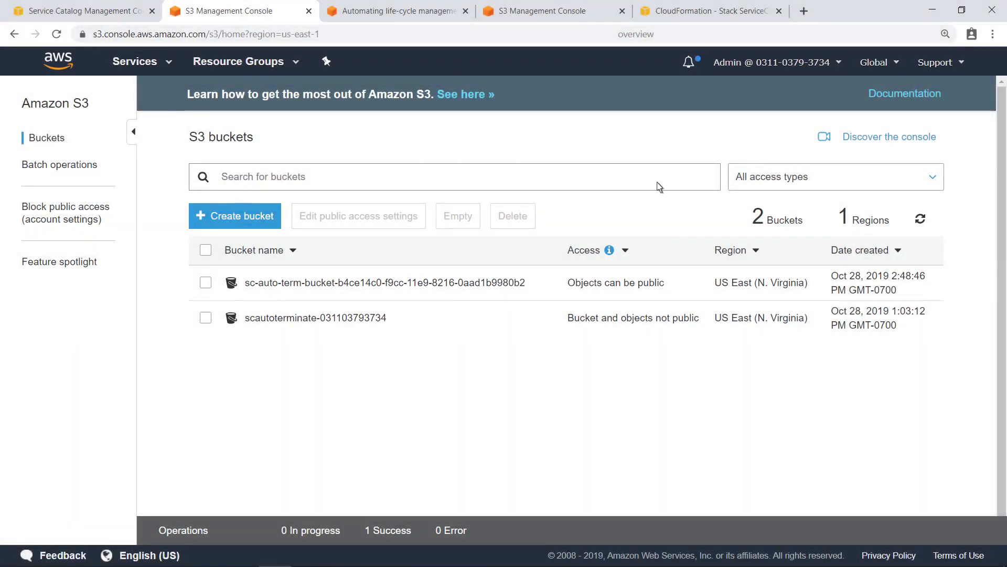
mouse_move(920, 224)
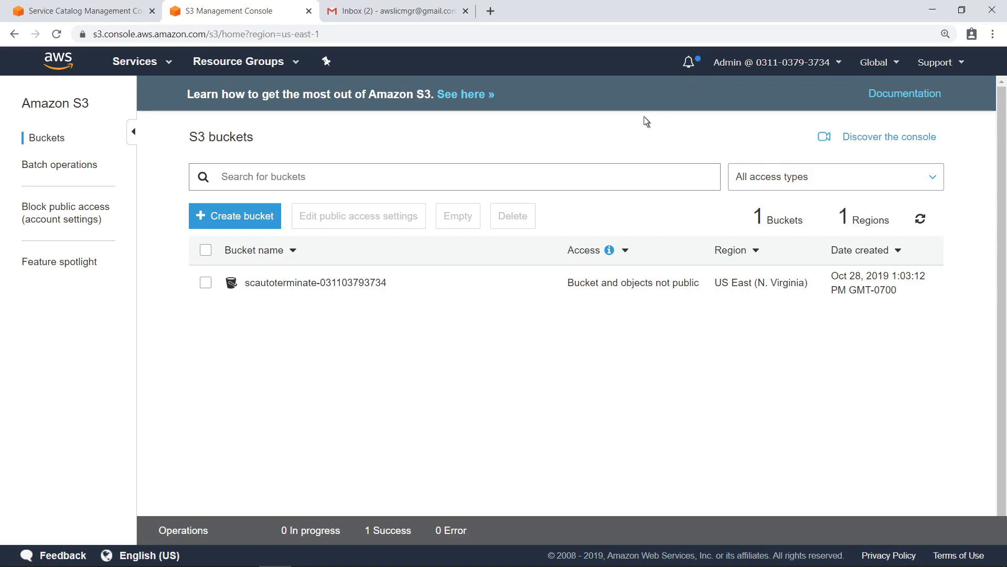
click(396, 10)
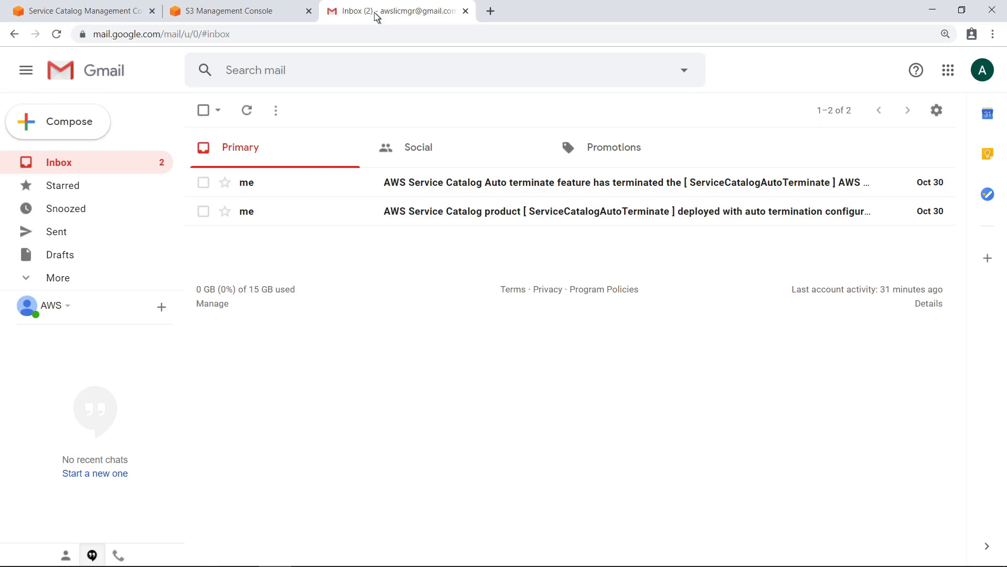
mouse_move(384, 139)
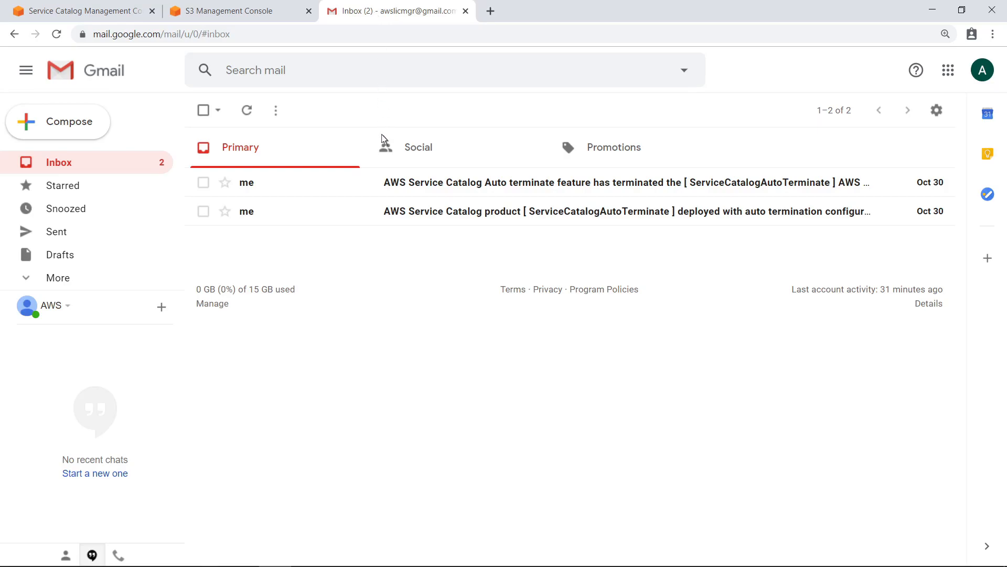
Read the 'deployed with auto termination configuration' email and return to the inbox.
click(623, 211)
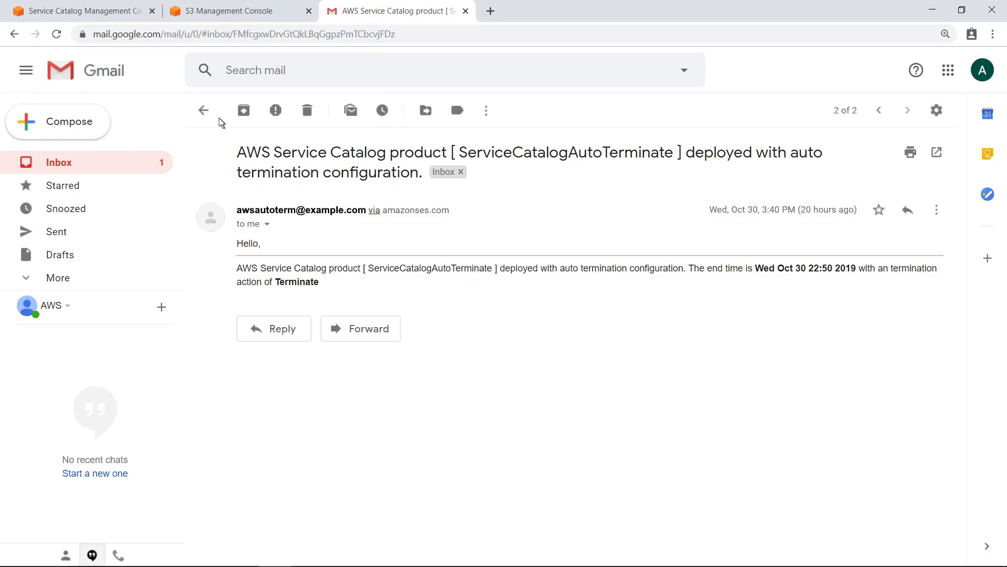
click(204, 110)
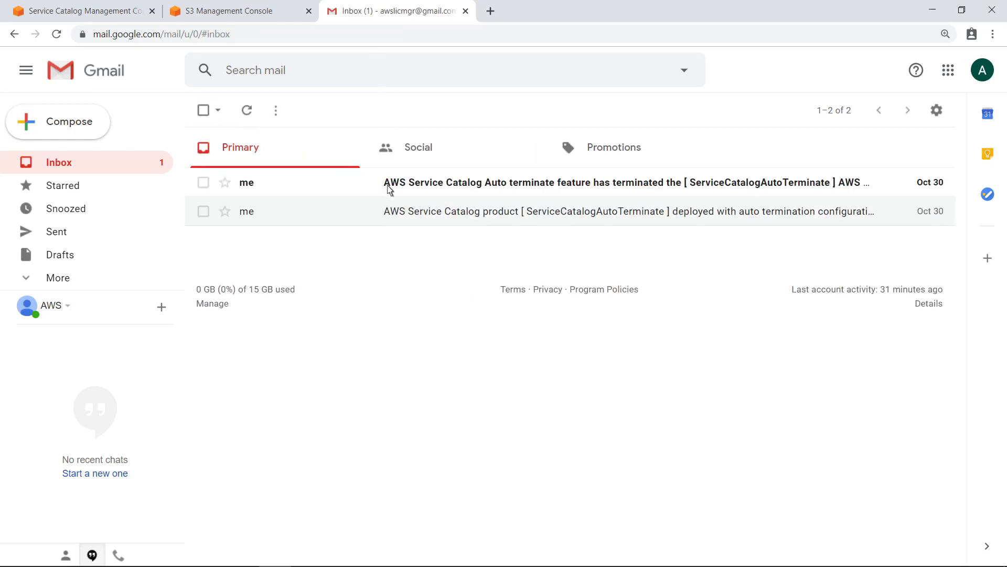